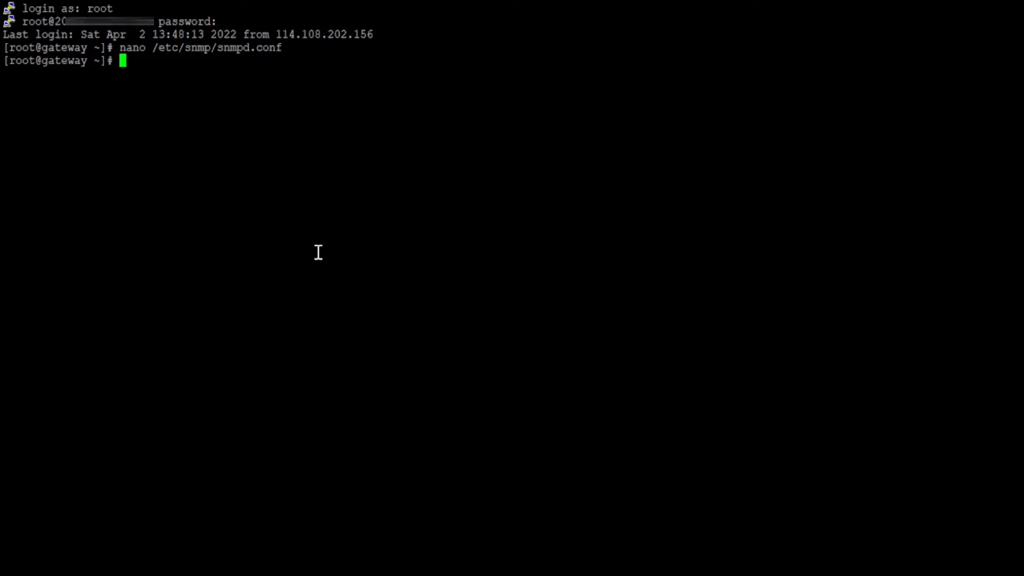
Reopen /etc/snmp/snmpd.conf in nano and scroll to the RAM and Memory Utilization view lines
{"action": "key", "text": "Up"}
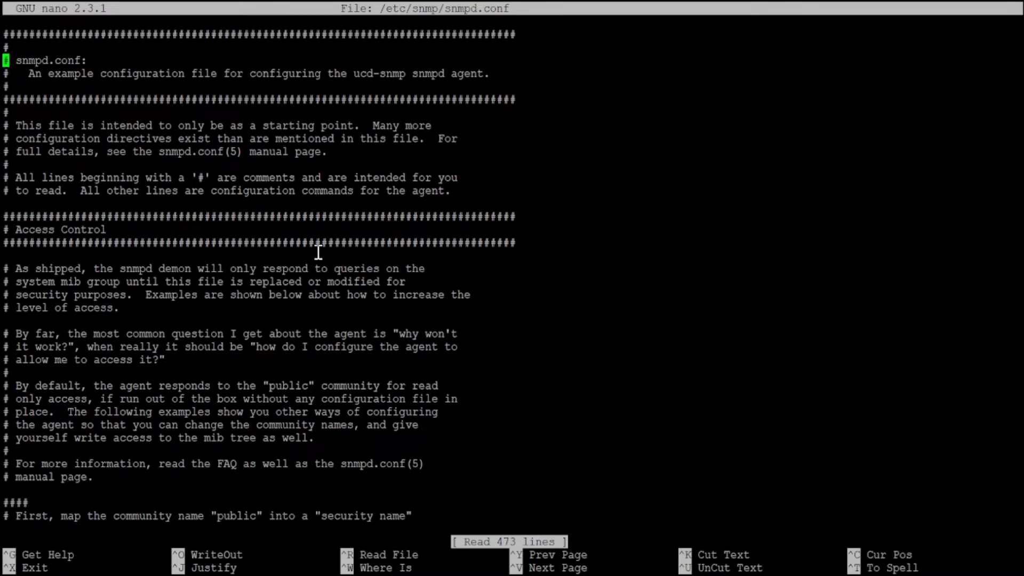
{"action": "scroll", "scroll_direction": "down", "scroll_amount": 3}
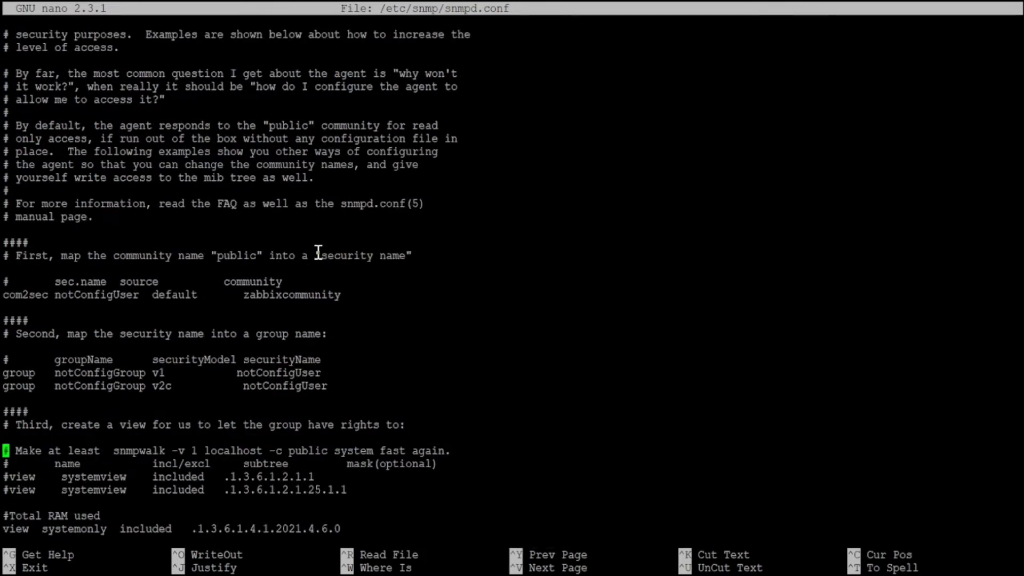
{"action": "scroll", "scroll_direction": "down", "scroll_amount": 3}
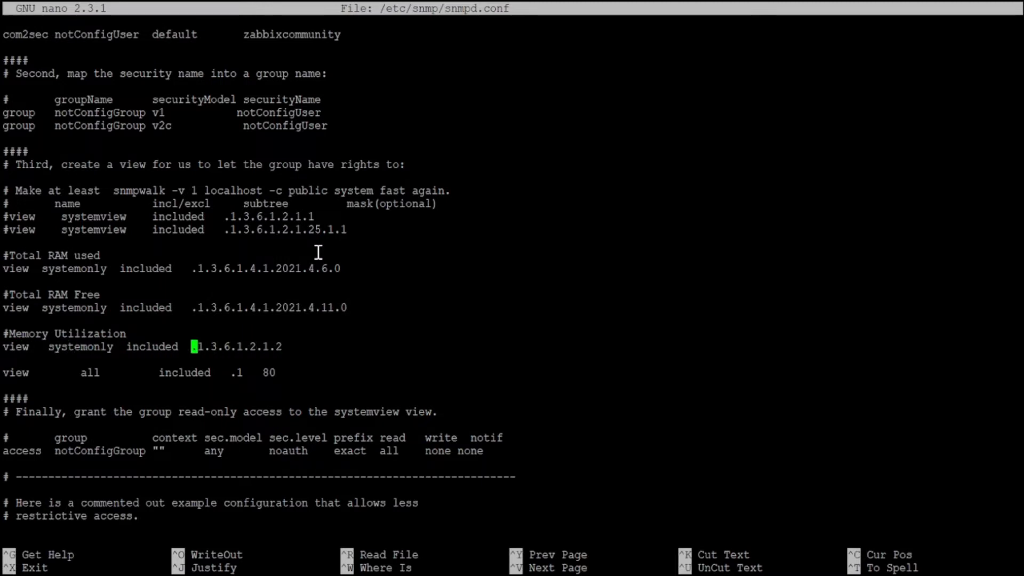
{"action": "key", "text": "Right"}
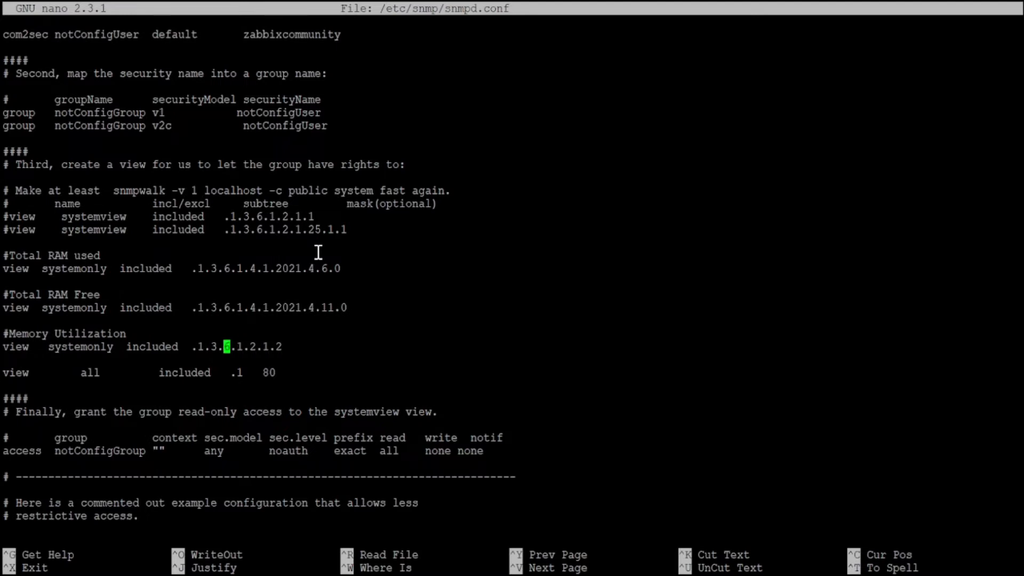
Exit nano and restart snmpd with 'service snmpd restart'
{"action": "key", "text": "ctrl+x"}
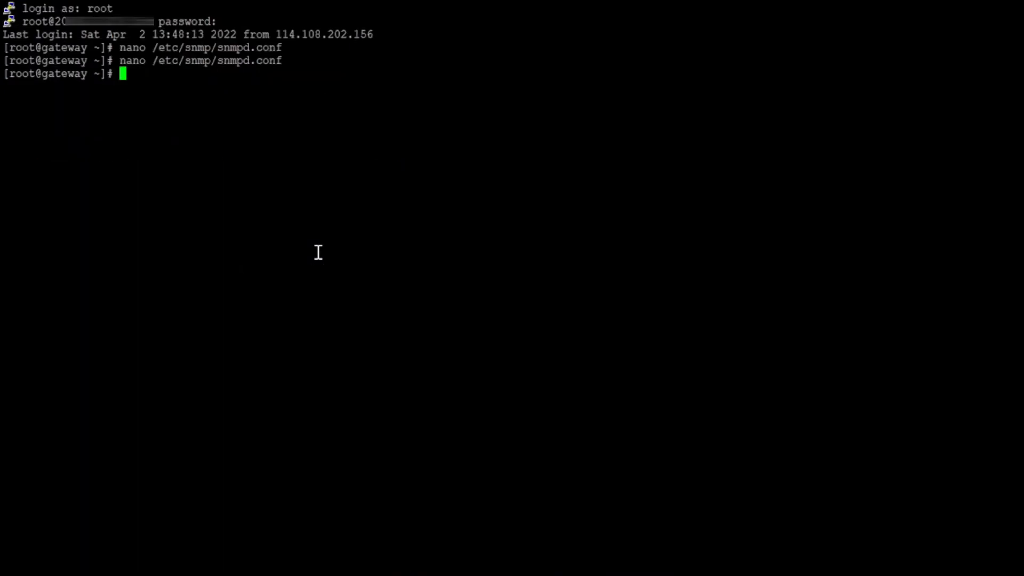
{"action": "type", "text": "service snmpd restart"}
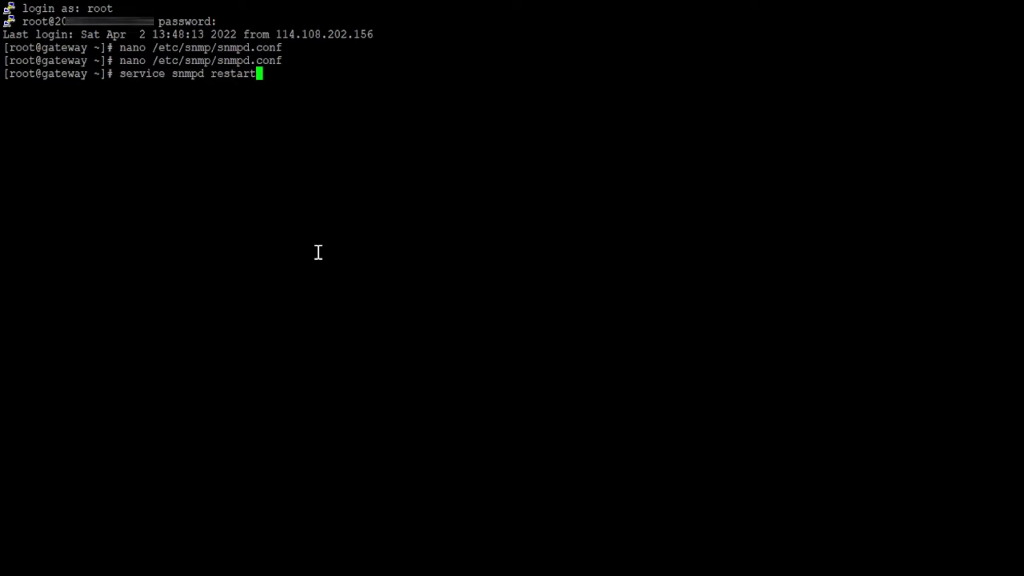
{"action": "key", "text": "Up"}
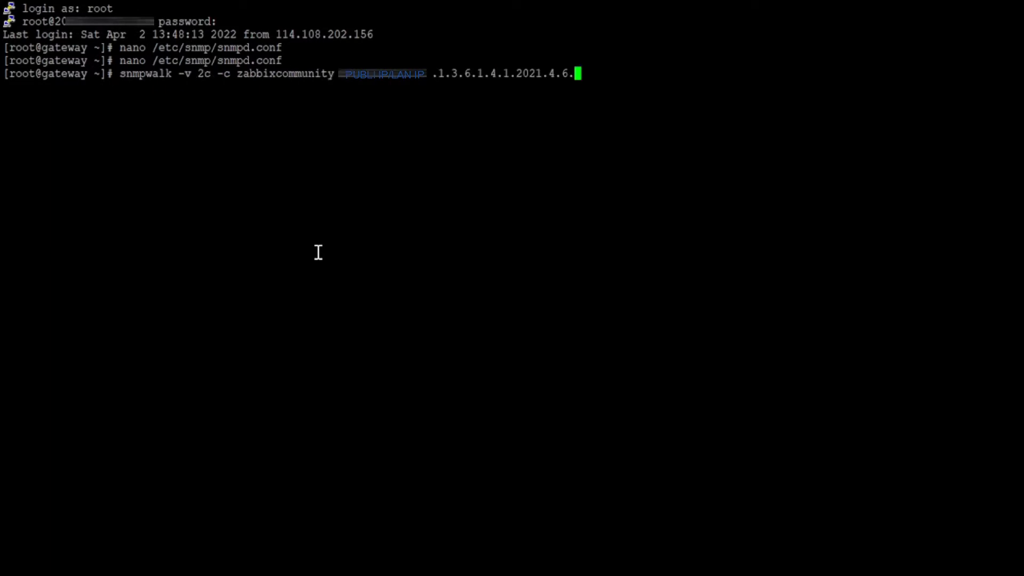
{"action": "key", "text": "BackSpace"}
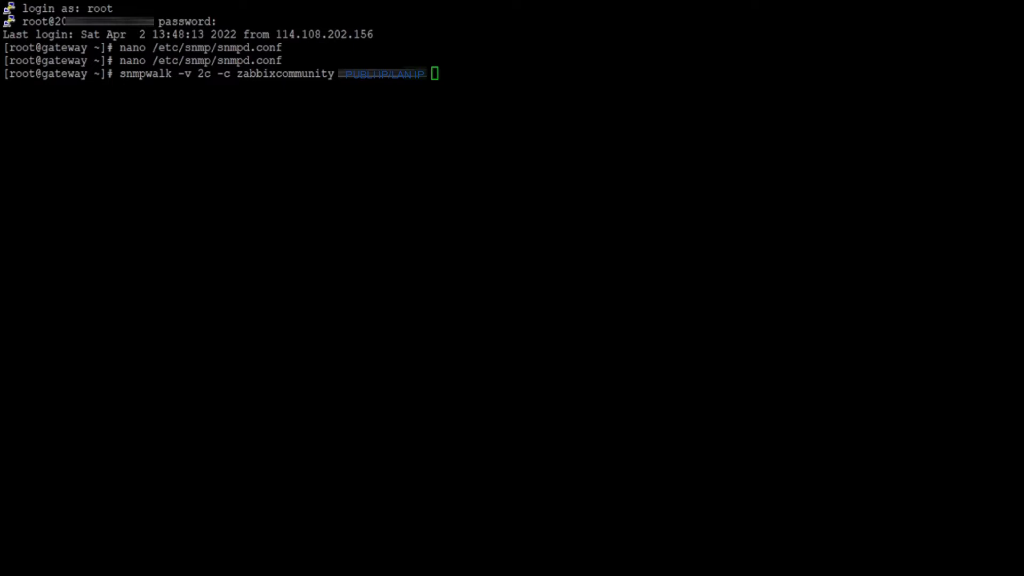
{"action": "type", "text": ".1.3.6.1.2.1.2"}
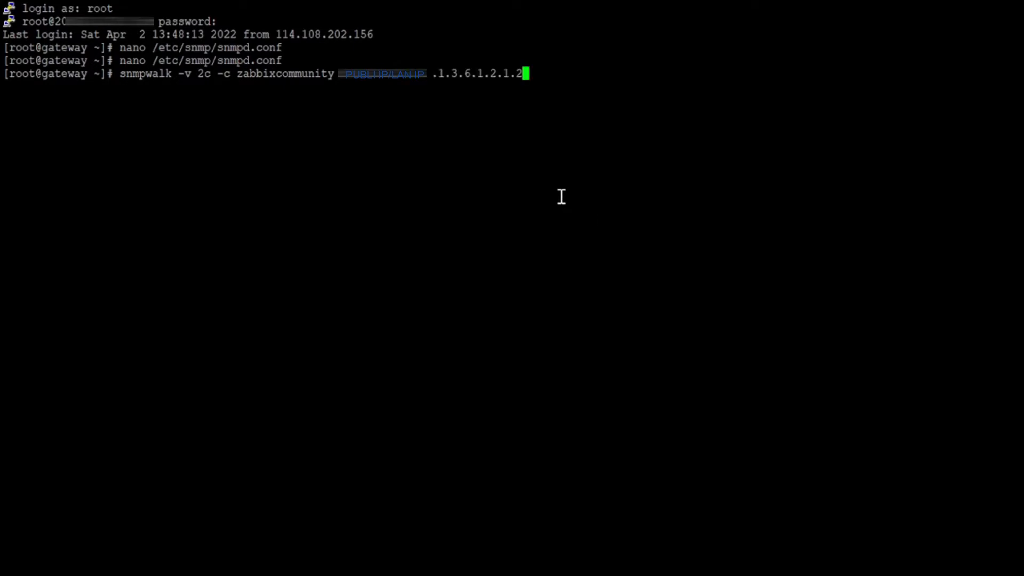
{"action": "mouse_move", "coordinate": [837, 127]}
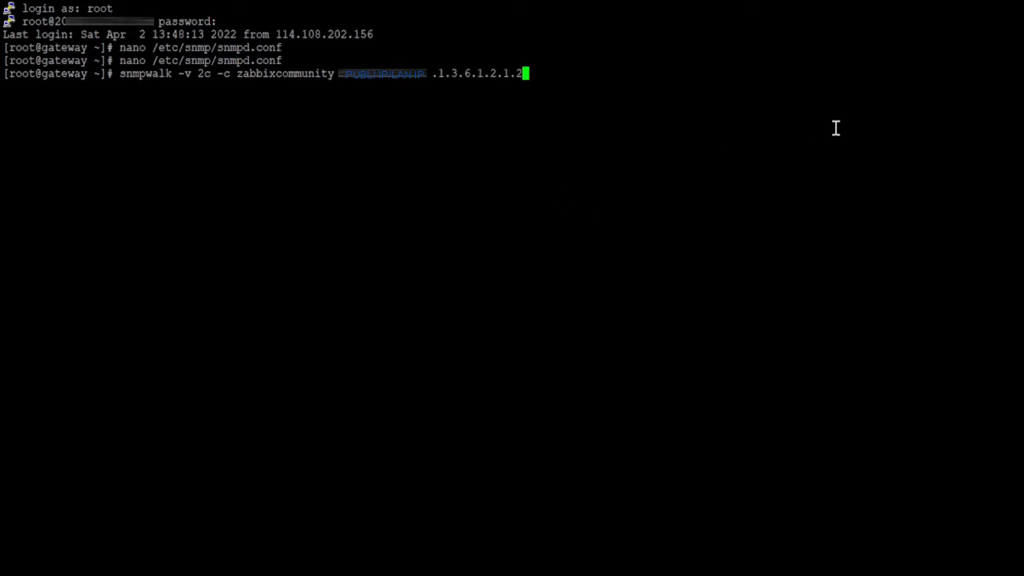
{"action": "key", "text": "Return"}
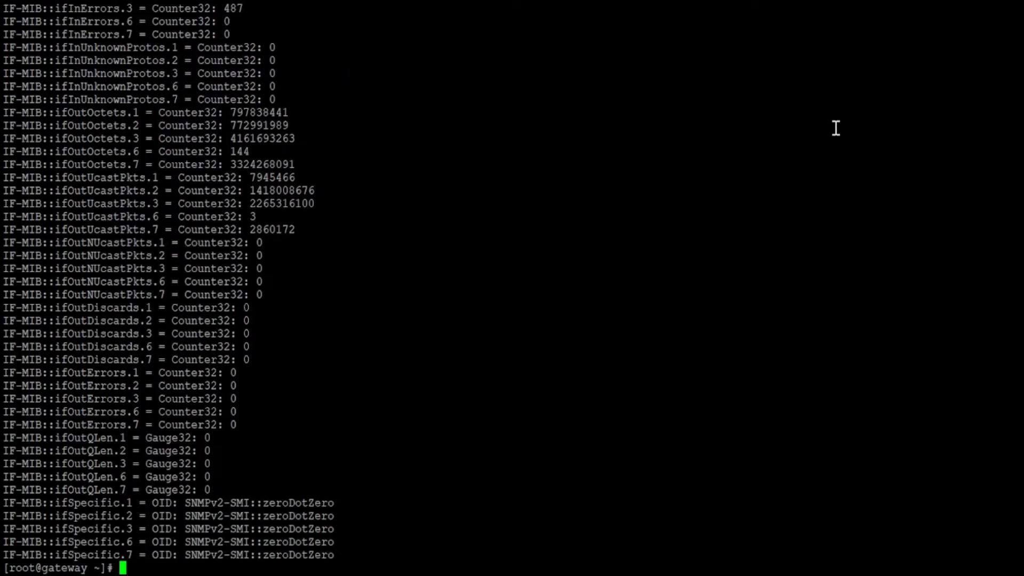
{"action": "mouse_move", "coordinate": [395, 334]}
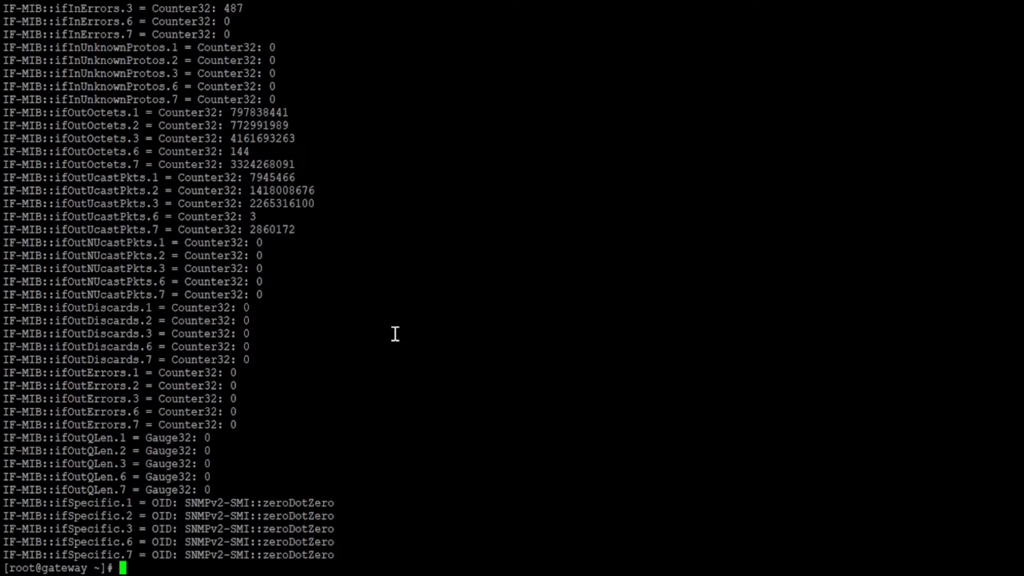
{"action": "type", "text": "clear"}
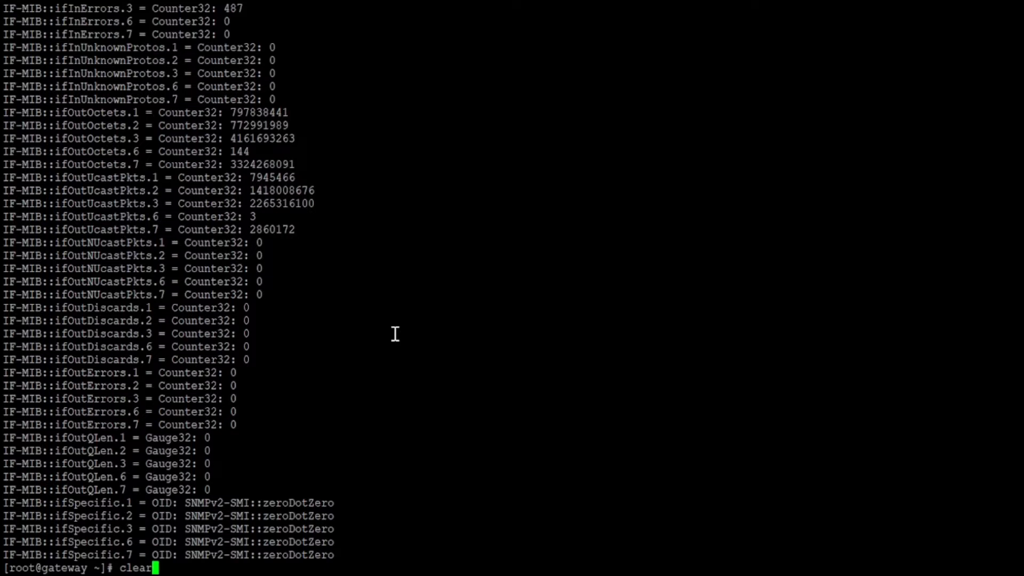
{"action": "key", "text": "Return"}
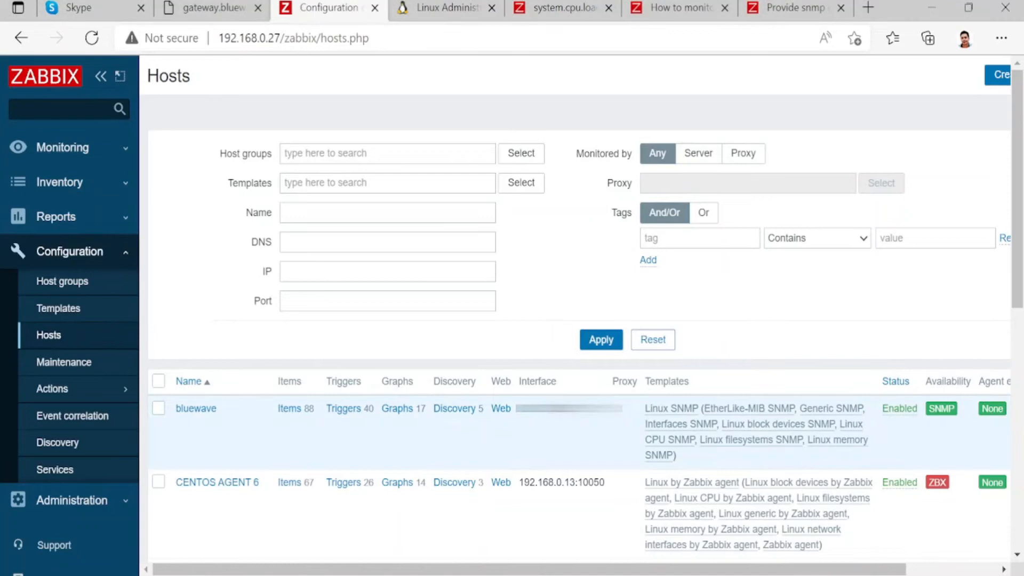
{"action": "mouse_move", "coordinate": [48, 339]}
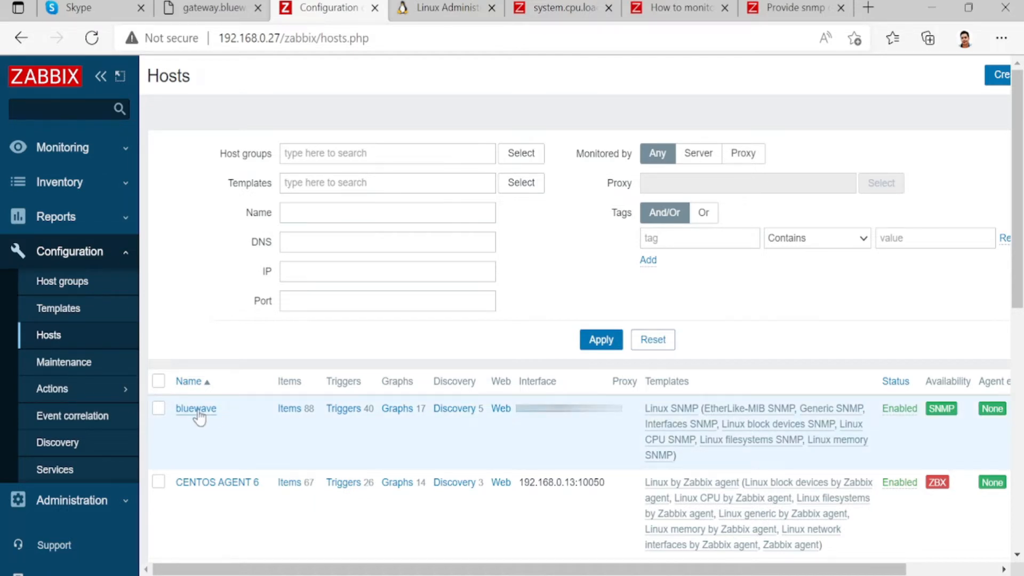
Show host bluewave's item list and scroll to the CPU discovery and CPU utilization items
{"action": "left_click", "coordinate": [196, 408]}
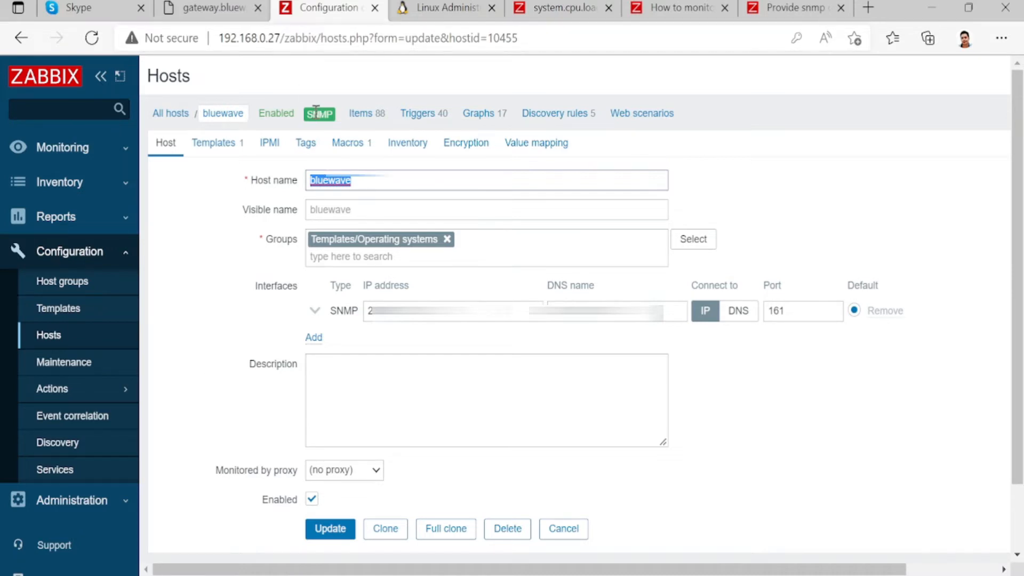
{"action": "mouse_move", "coordinate": [319, 113]}
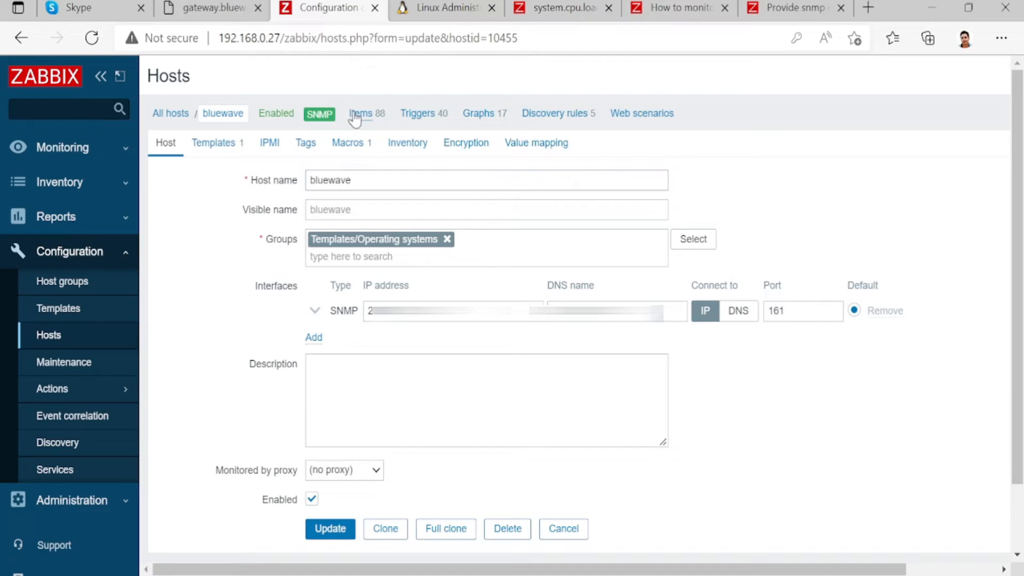
{"action": "left_click", "coordinate": [362, 113]}
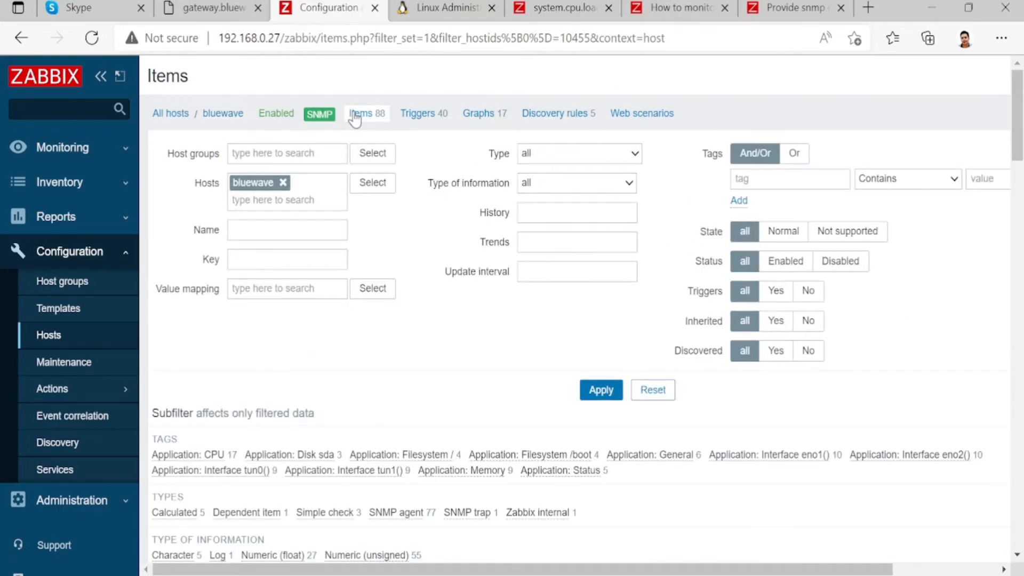
{"action": "scroll", "scroll_direction": "down", "scroll_amount": 3}
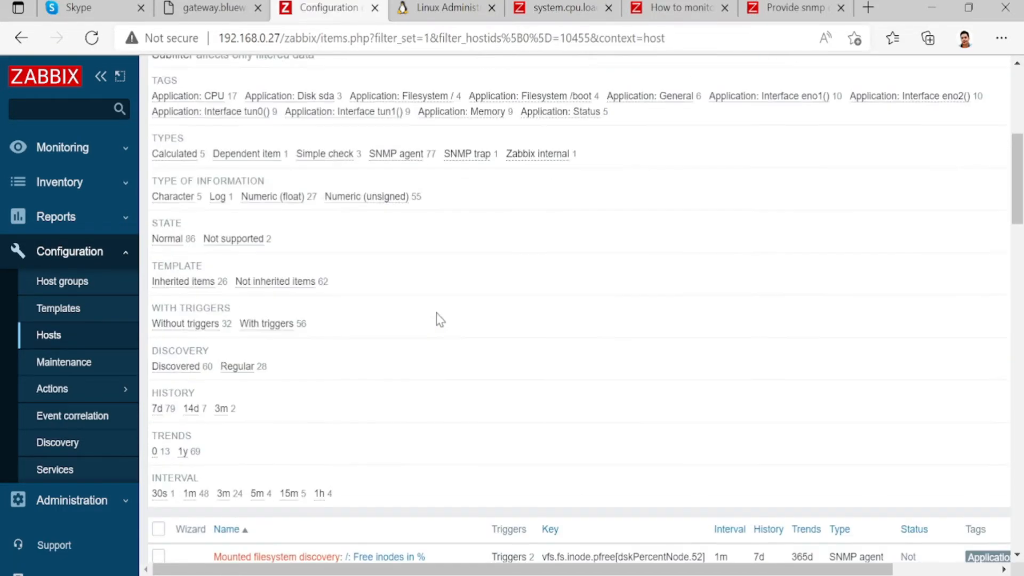
{"action": "scroll", "scroll_direction": "down", "scroll_amount": 3}
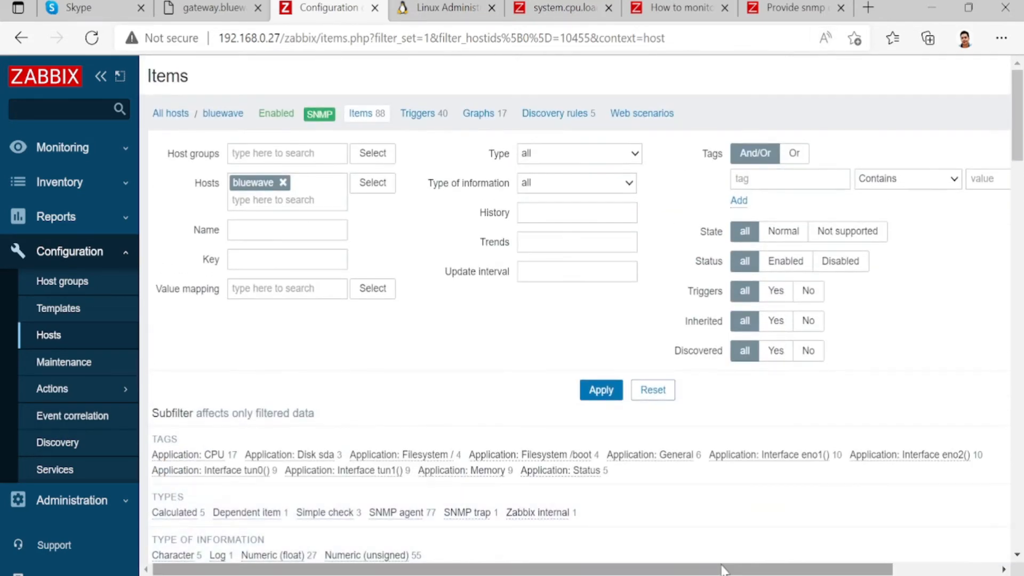
{"action": "scroll", "scroll_direction": "right", "scroll_amount": 3}
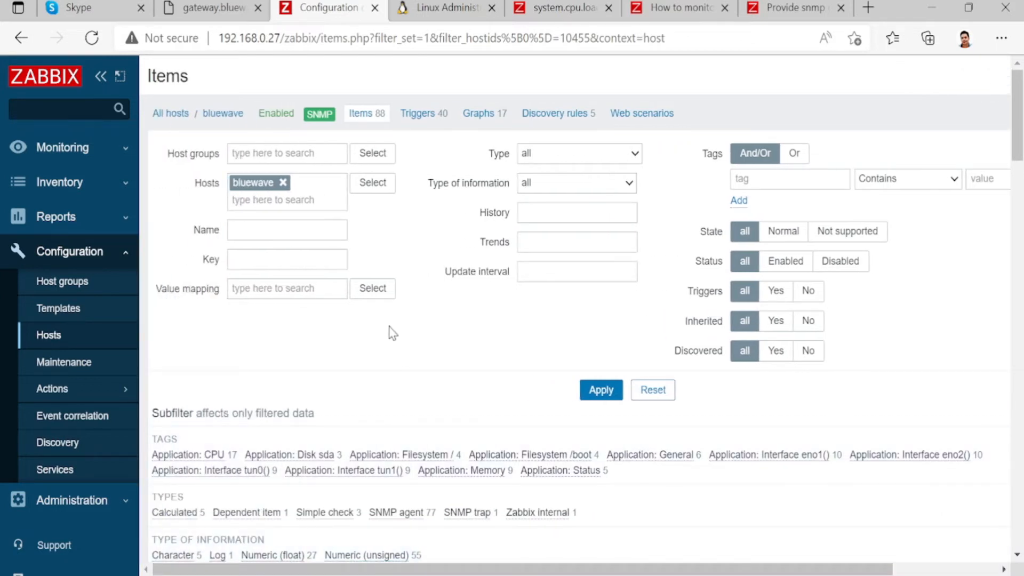
{"action": "scroll", "scroll_direction": "down", "scroll_amount": 3}
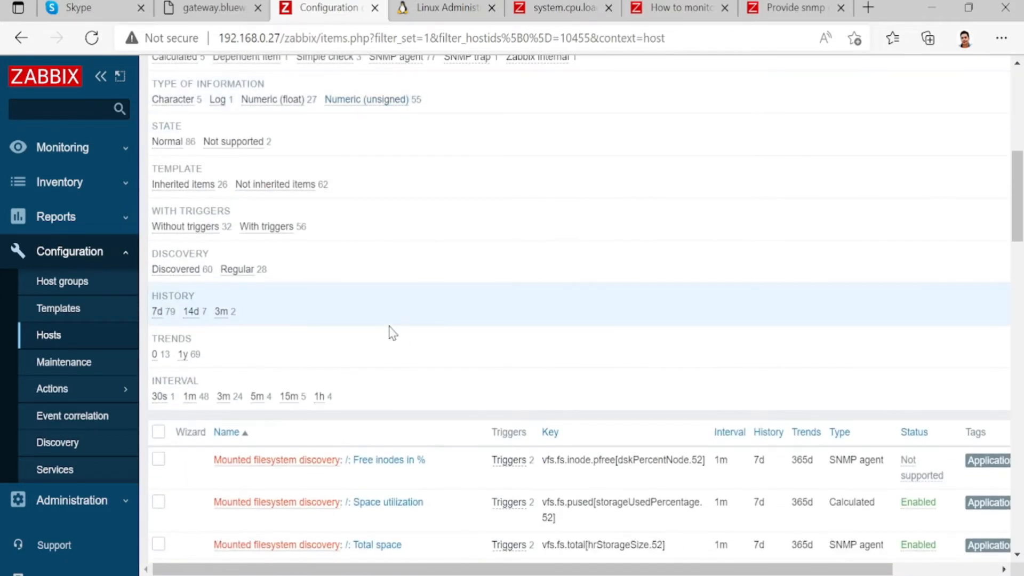
{"action": "scroll", "scroll_direction": "down", "scroll_amount": 3}
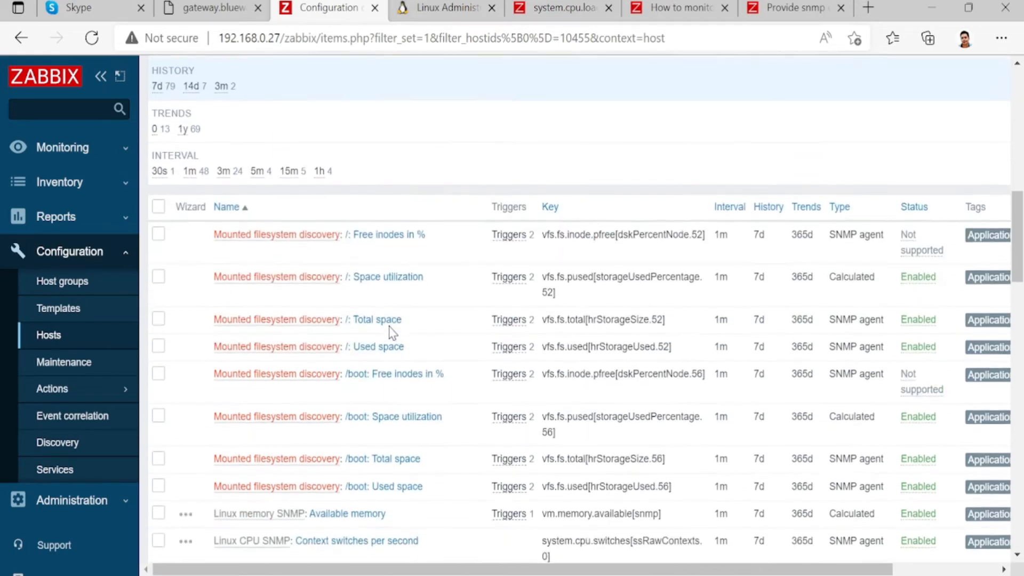
{"action": "scroll", "scroll_direction": "down", "scroll_amount": 3}
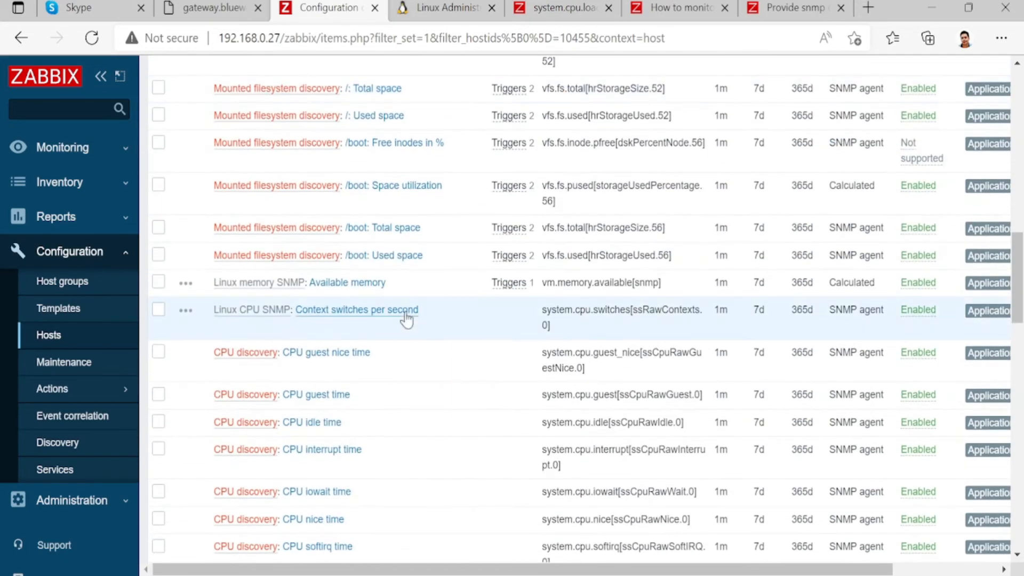
{"action": "scroll", "scroll_direction": "down", "scroll_amount": 3}
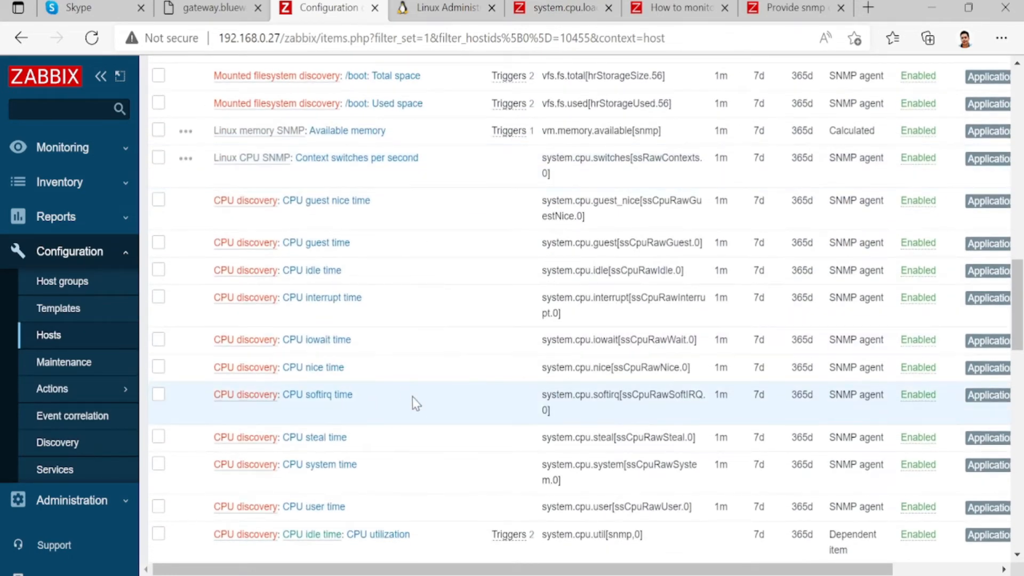
{"action": "mouse_move", "coordinate": [418, 409]}
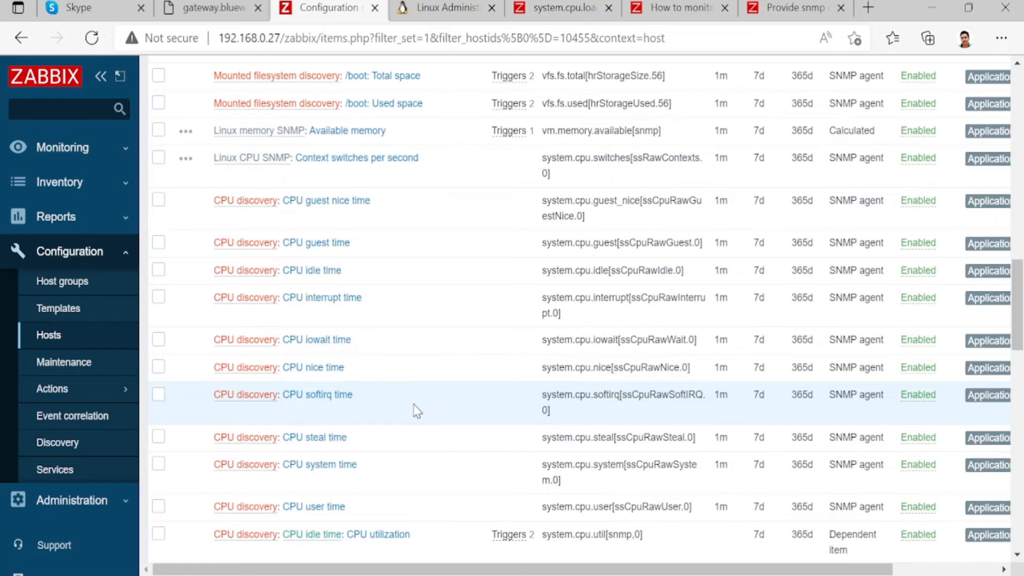
{"action": "scroll", "scroll_direction": "down", "scroll_amount": 3}
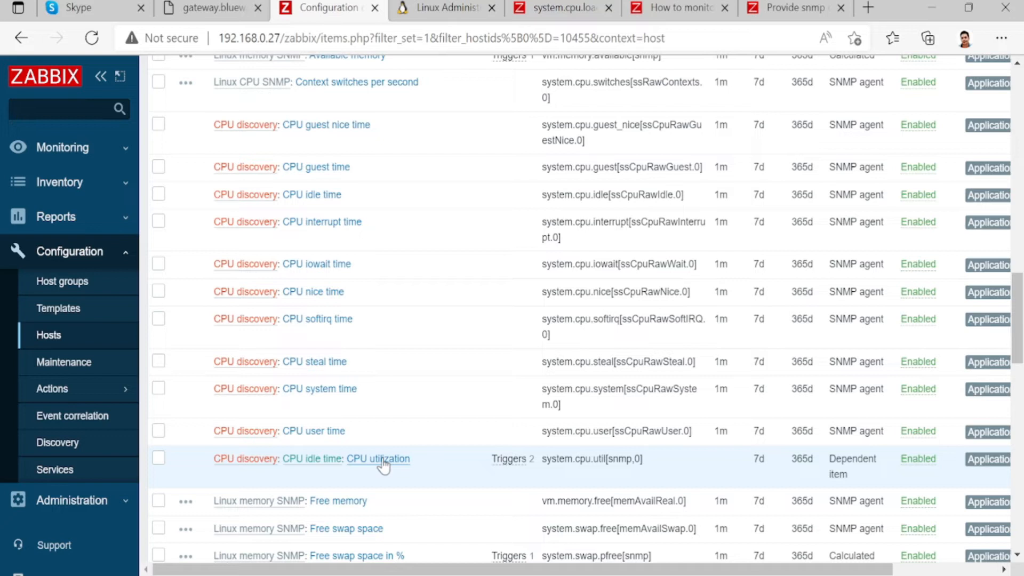
Review the CPU utilization dependent item (key system.cpu.util, units %) and update it
{"action": "left_click", "coordinate": [377, 459]}
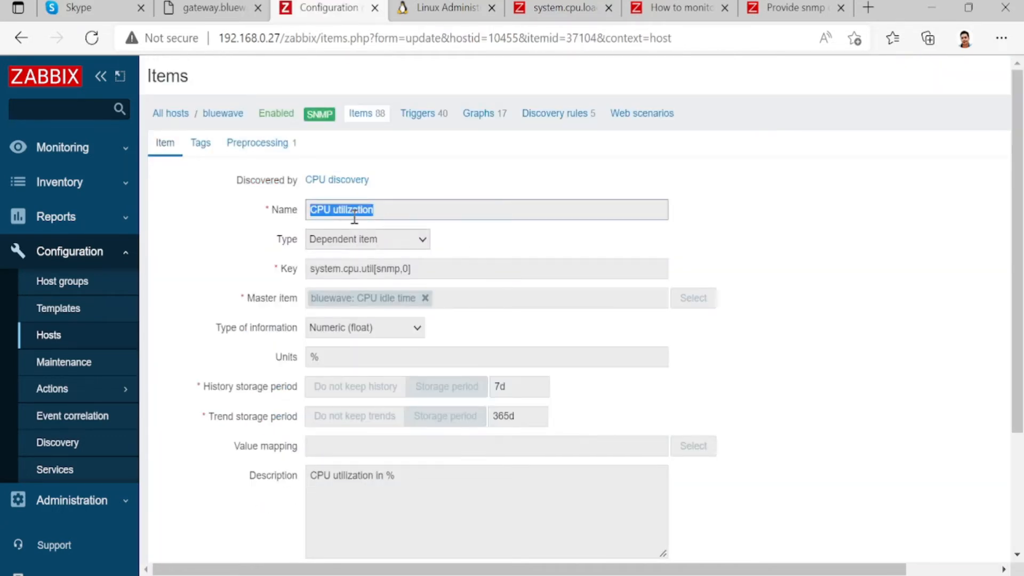
{"action": "mouse_move", "coordinate": [389, 208]}
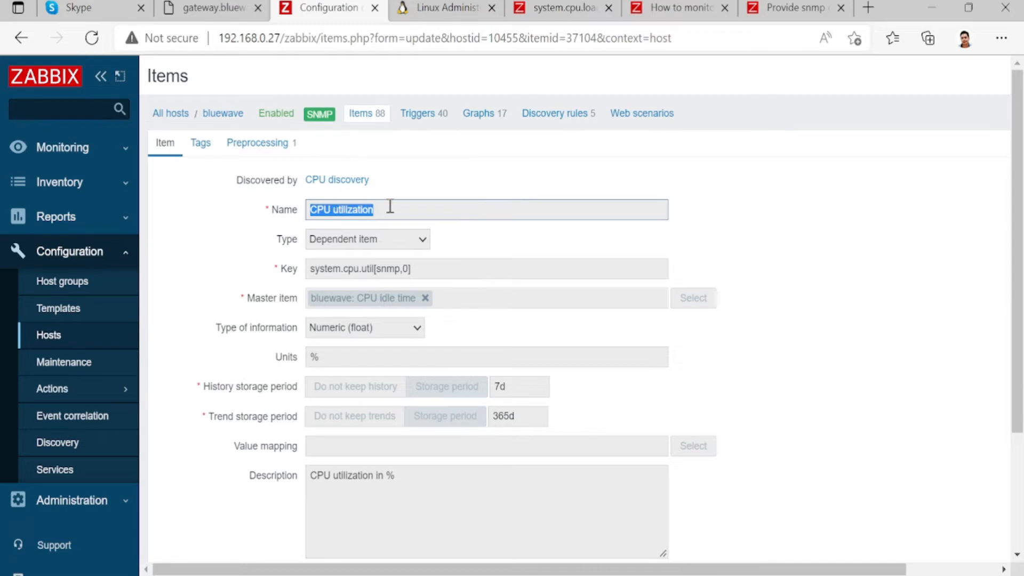
{"action": "scroll", "scroll_direction": "down", "scroll_amount": 3}
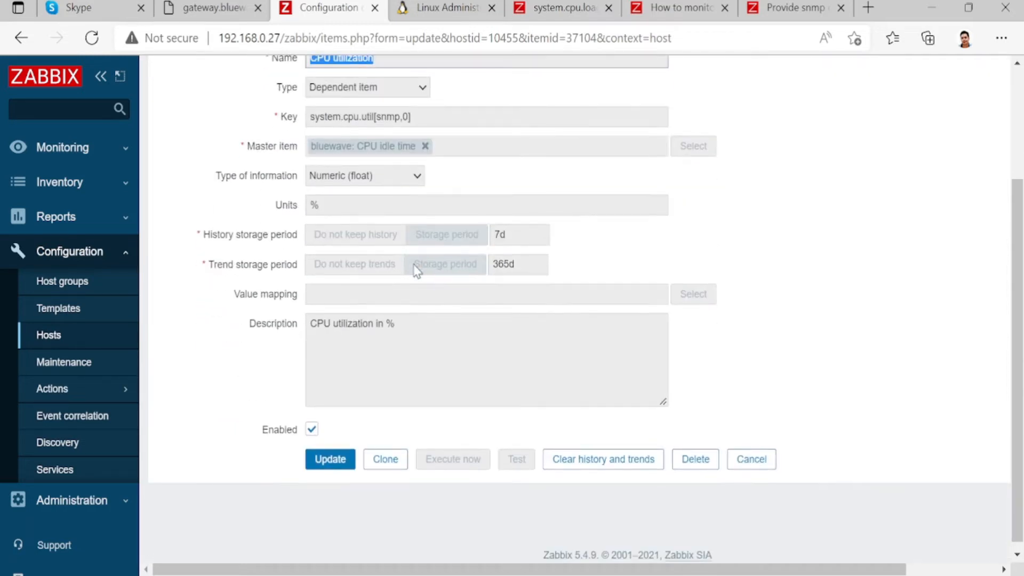
{"action": "scroll", "scroll_direction": "up", "scroll_amount": 3}
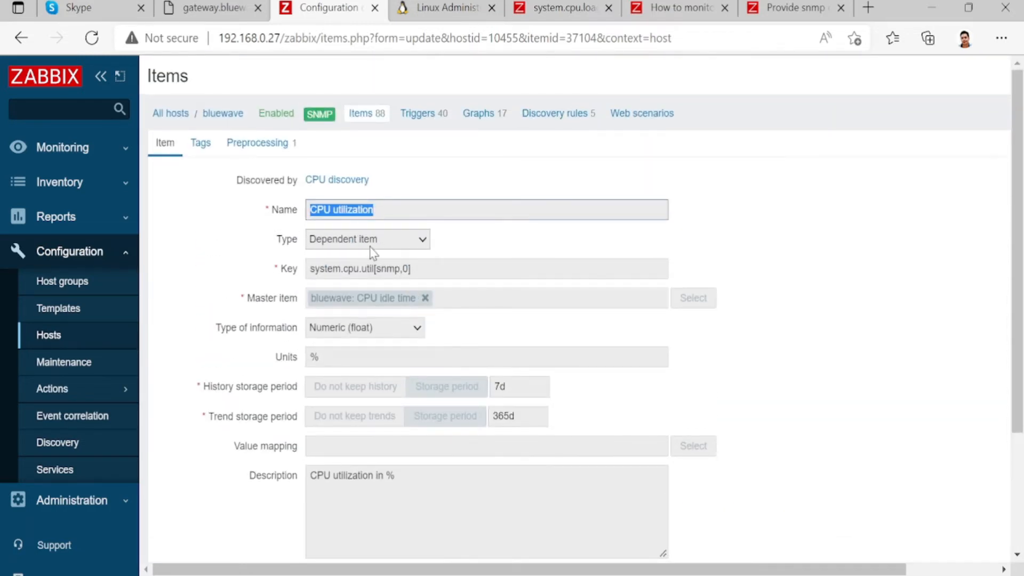
{"action": "mouse_move", "coordinate": [423, 344]}
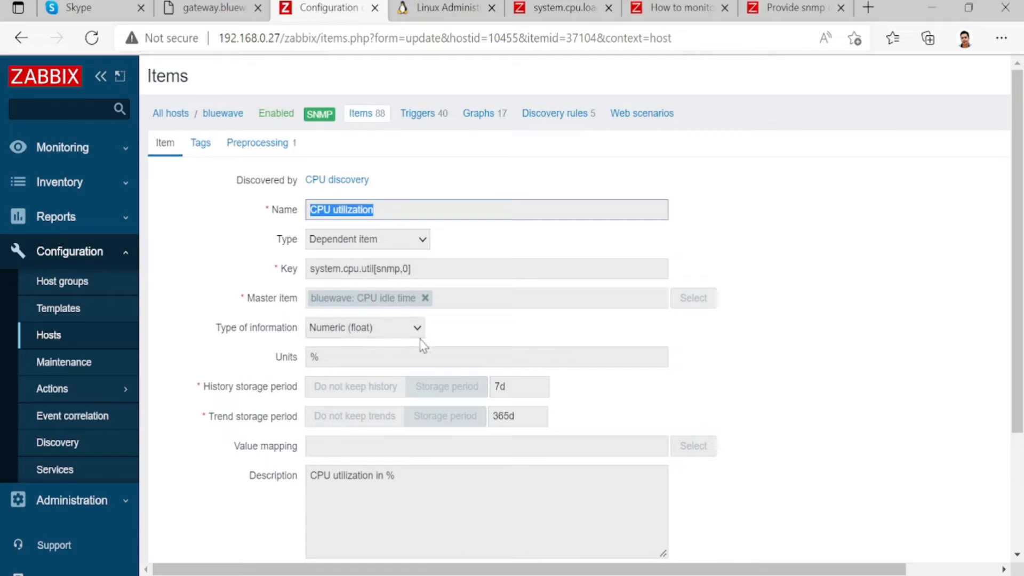
{"action": "scroll", "scroll_direction": "down", "scroll_amount": 3}
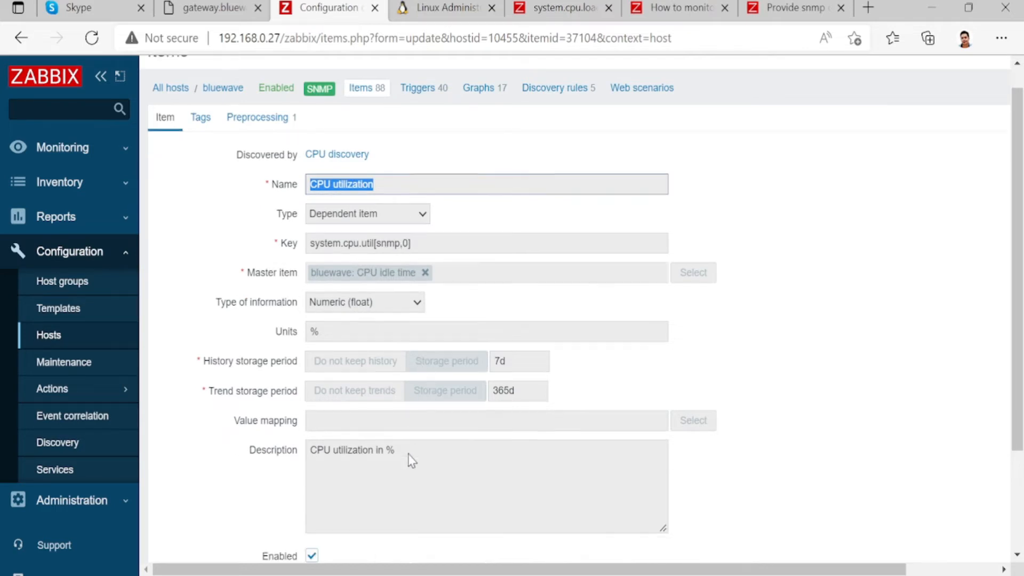
{"action": "scroll", "scroll_direction": "down", "scroll_amount": 3}
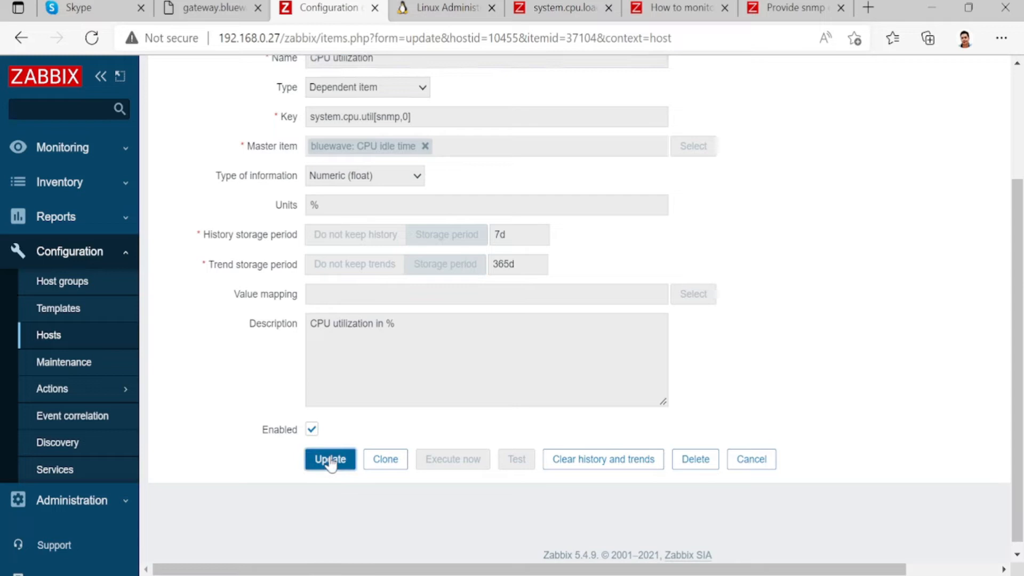
{"action": "left_click", "coordinate": [329, 458]}
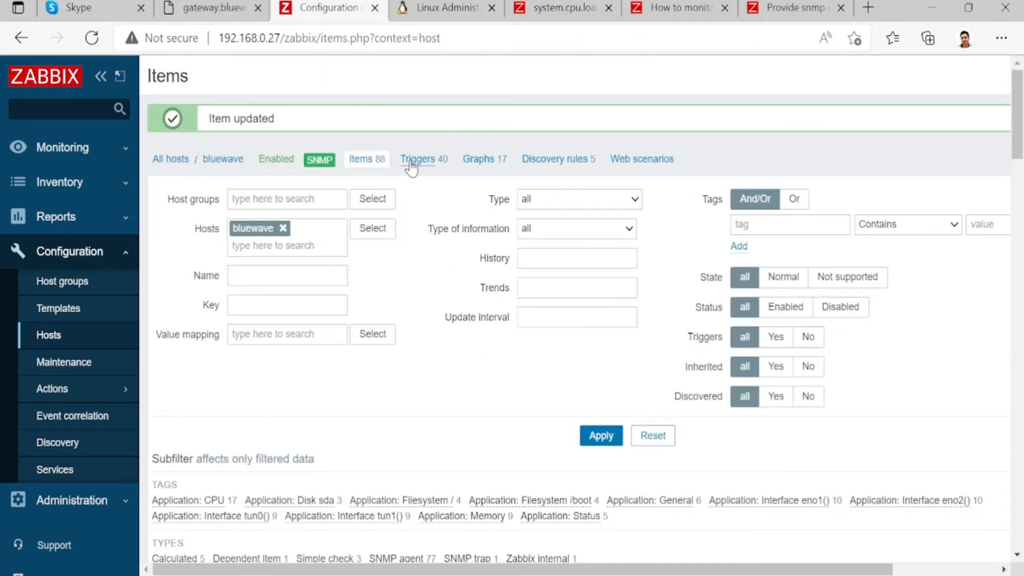
Show bluewave's trigger list and bring up the CPU utilization trigger's settings
{"action": "left_click", "coordinate": [418, 159]}
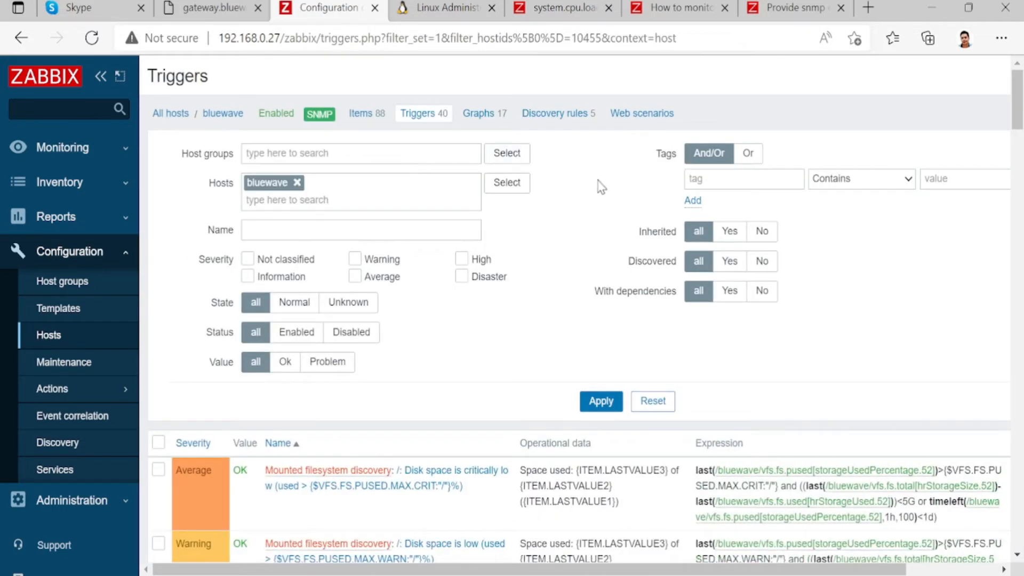
{"action": "scroll", "scroll_direction": "down", "scroll_amount": 3}
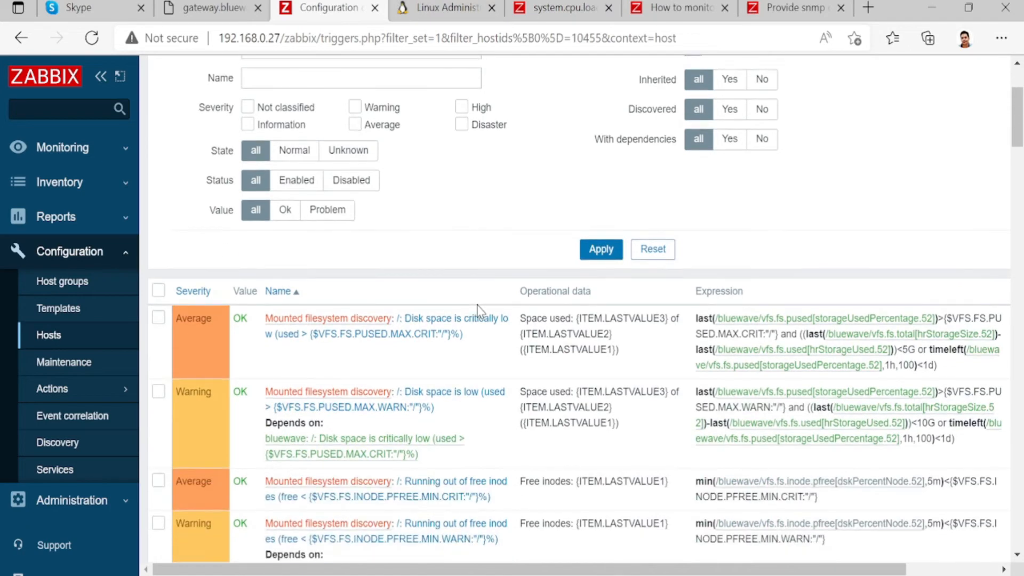
{"action": "scroll", "scroll_direction": "up", "scroll_amount": 3}
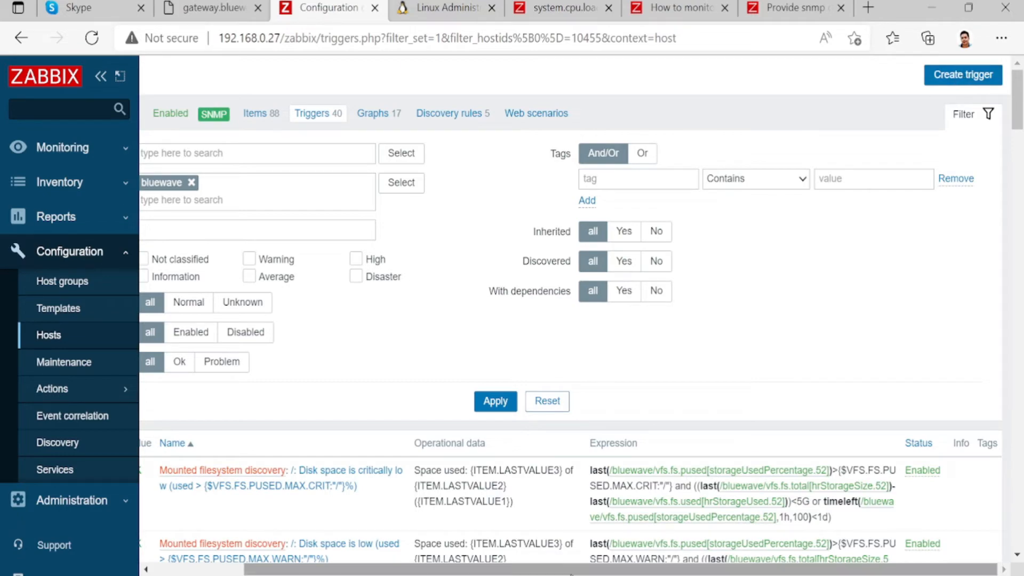
{"action": "scroll", "scroll_direction": "down", "scroll_amount": 3}
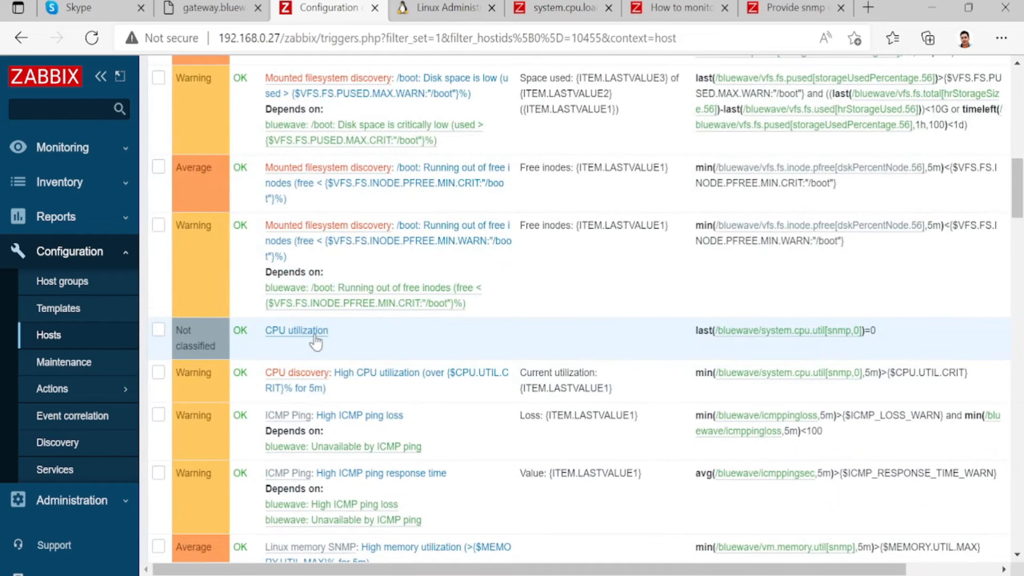
{"action": "left_click", "coordinate": [296, 330]}
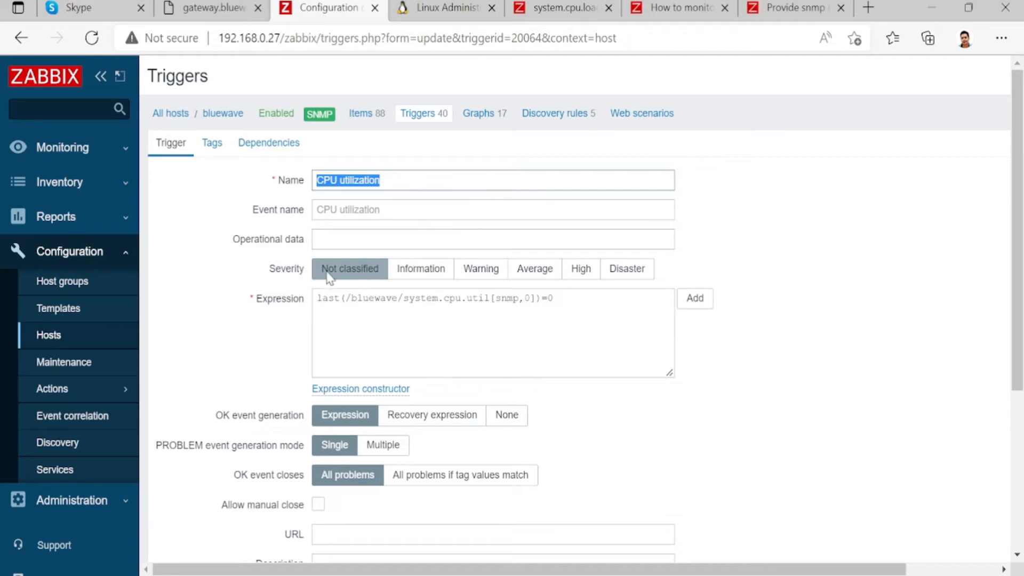
{"action": "mouse_move", "coordinate": [420, 268]}
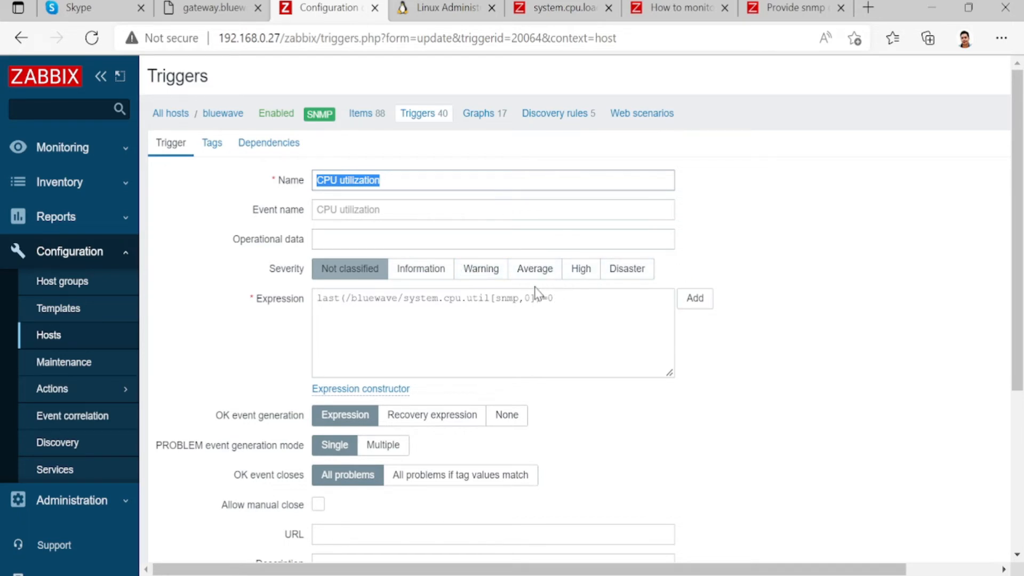
Pick the CPU utilization item in the expression constructor and update the trigger last(/bluewave/system.cpu.util[snmp,0])=0
{"action": "left_click", "coordinate": [694, 298]}
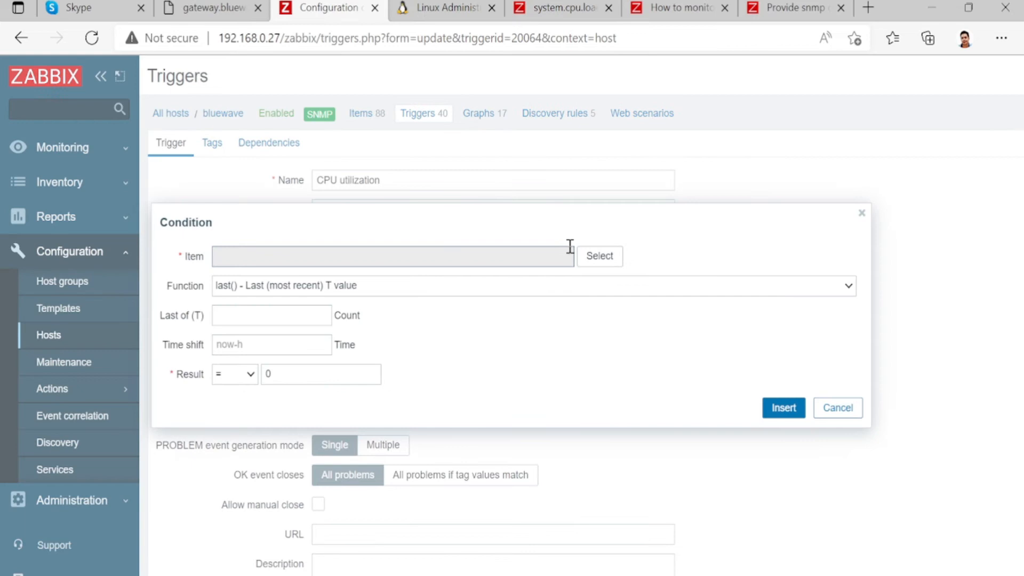
{"action": "left_click", "coordinate": [598, 255]}
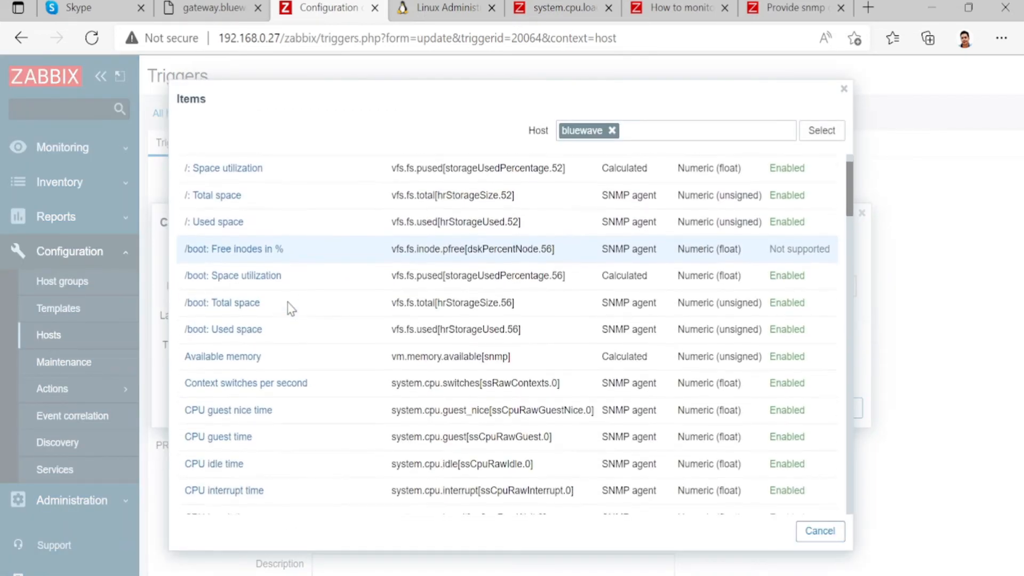
{"action": "scroll", "scroll_direction": "down", "scroll_amount": 3}
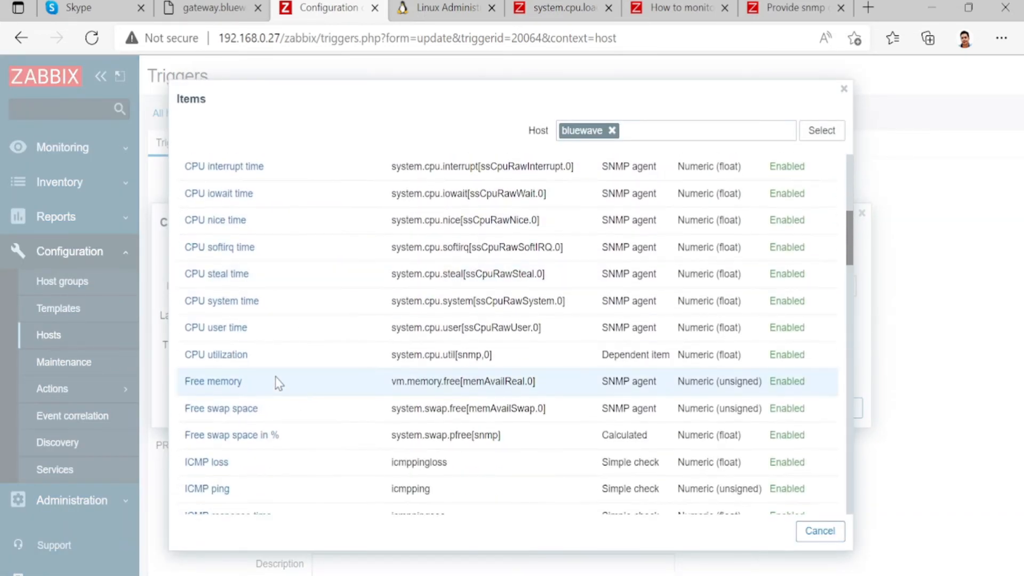
{"action": "mouse_move", "coordinate": [215, 354]}
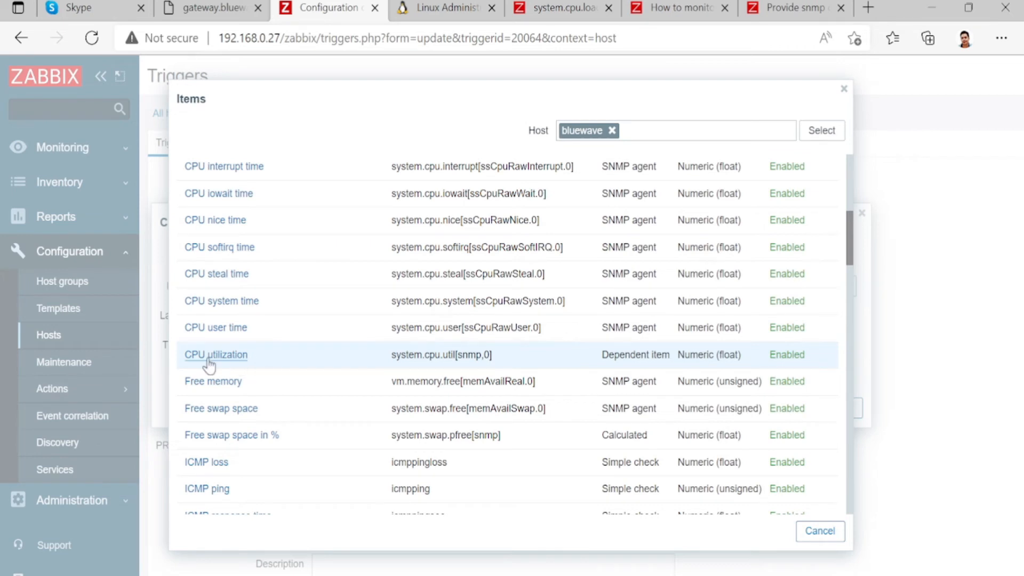
{"action": "left_click", "coordinate": [215, 355]}
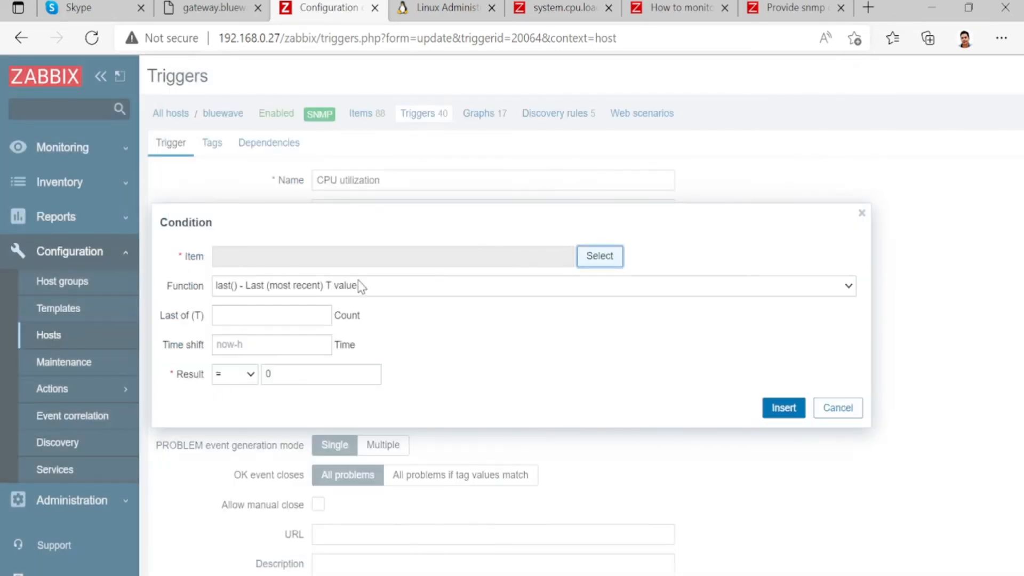
{"action": "left_click", "coordinate": [783, 407]}
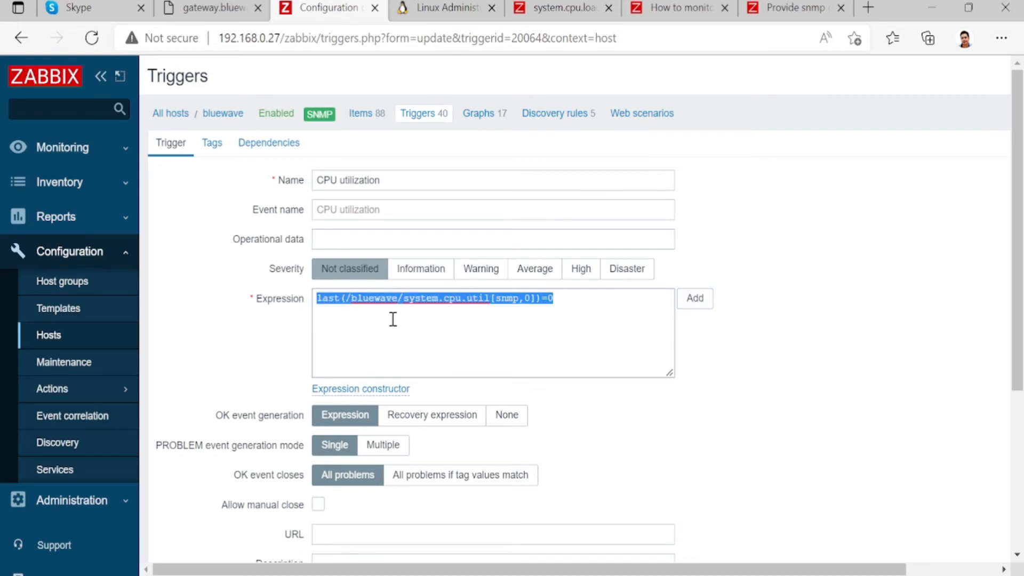
{"action": "scroll", "scroll_direction": "down", "scroll_amount": 3}
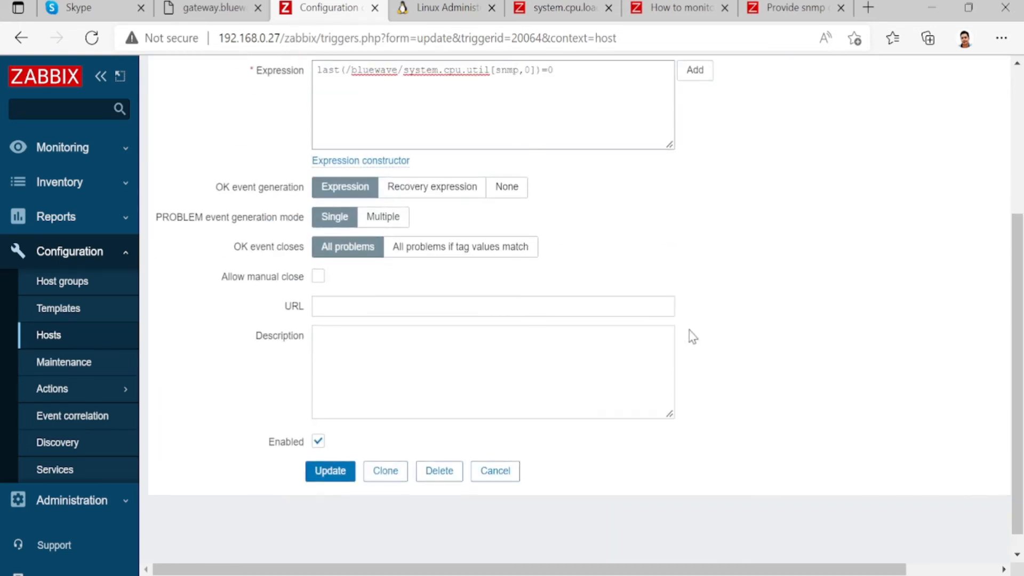
{"action": "left_click", "coordinate": [329, 471]}
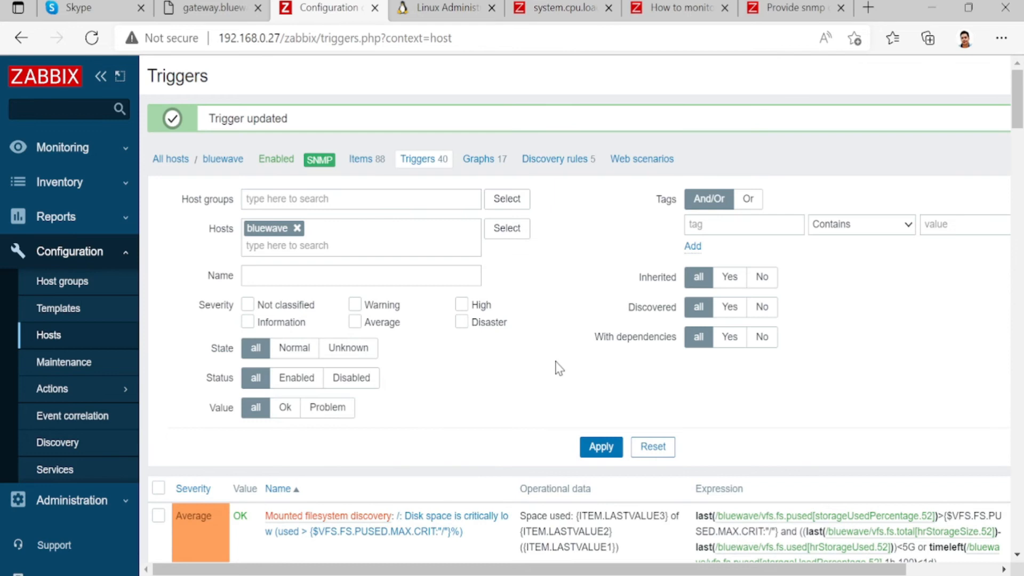
{"action": "mouse_move", "coordinate": [62, 280]}
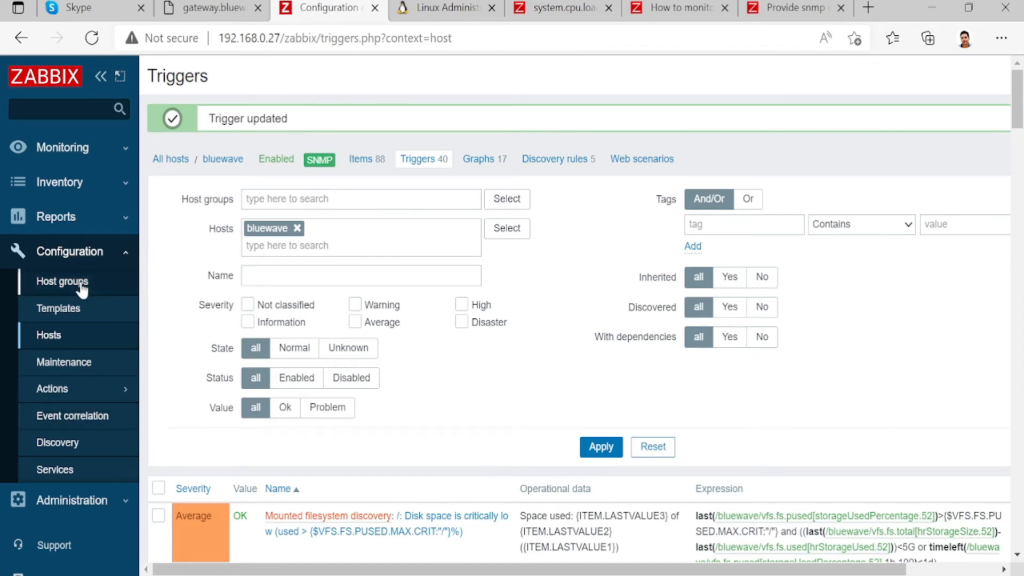
{"action": "mouse_move", "coordinate": [48, 335]}
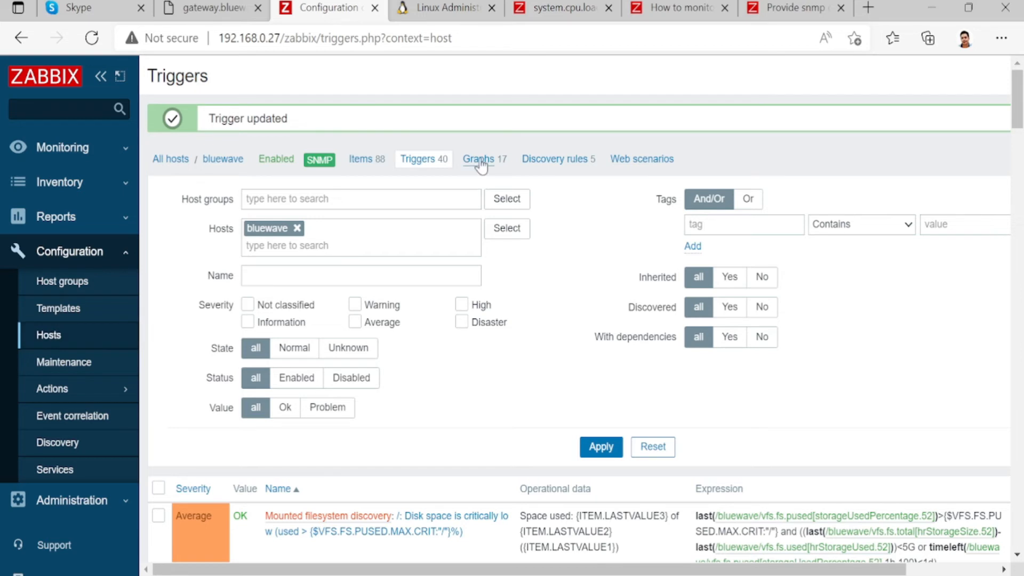
In bluewave's Graphs, review the CPU utilization 2 graph, then show the discovered CPU utilization graph's settings
{"action": "left_click", "coordinate": [481, 159]}
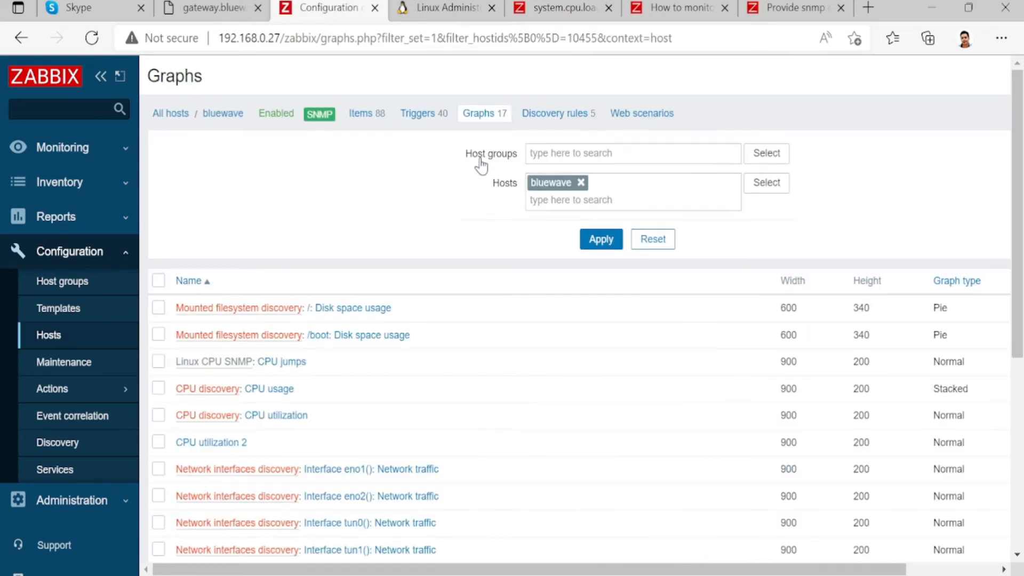
{"action": "scroll", "scroll_direction": "right", "scroll_amount": 3}
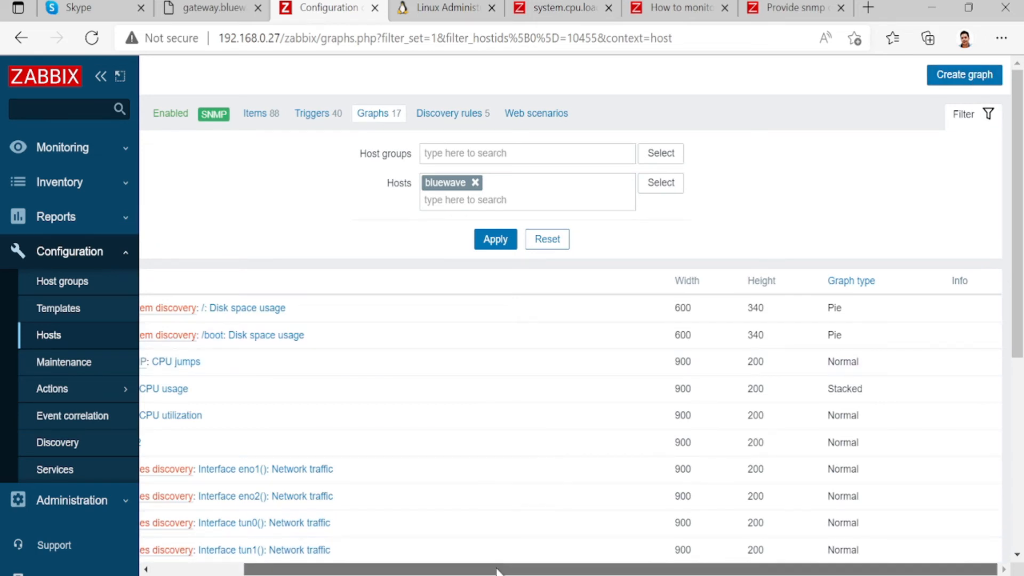
{"action": "scroll", "scroll_direction": "left", "scroll_amount": 3}
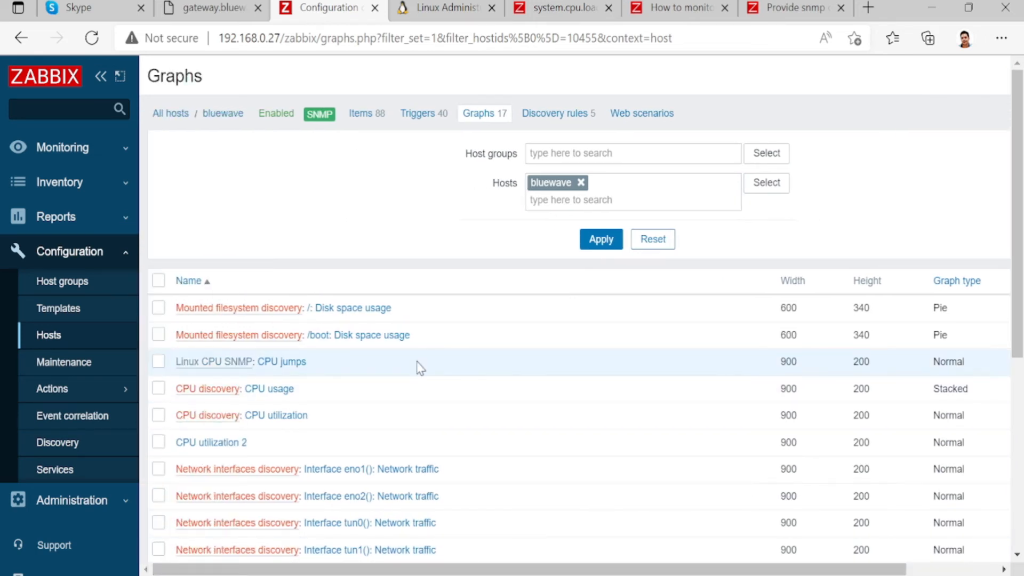
{"action": "mouse_move", "coordinate": [205, 450]}
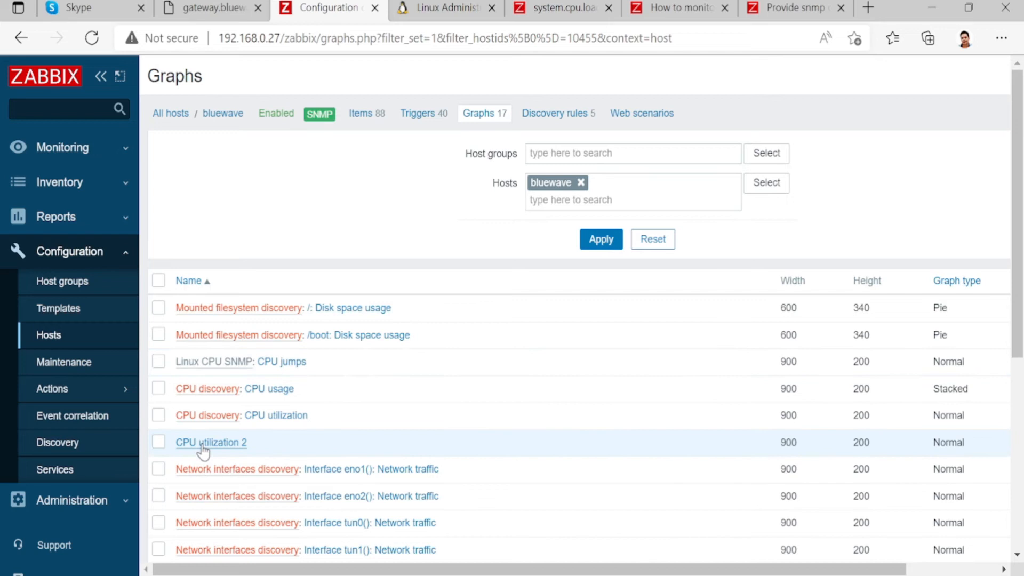
{"action": "mouse_move", "coordinate": [224, 449]}
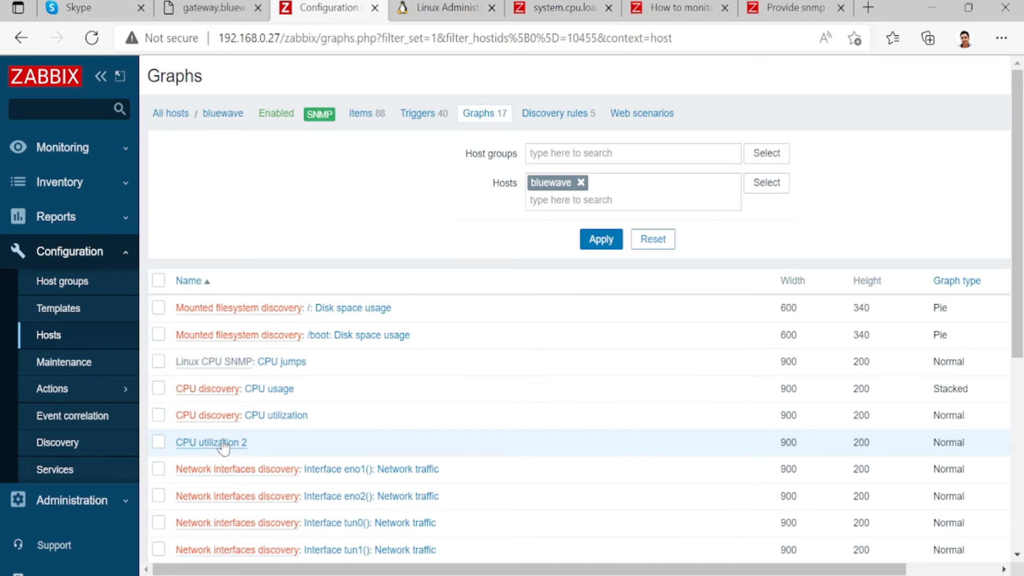
{"action": "mouse_move", "coordinate": [290, 415]}
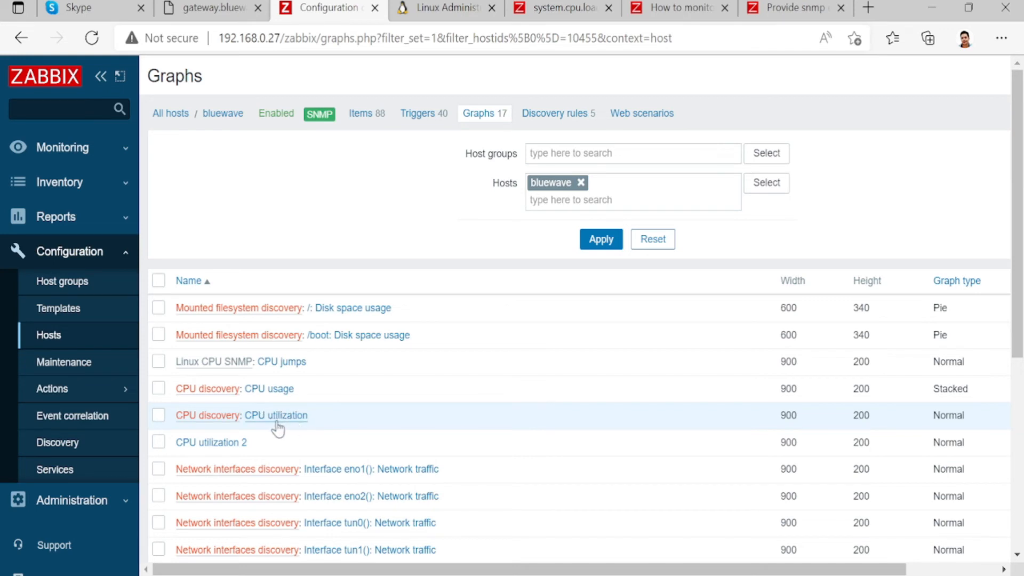
{"action": "mouse_move", "coordinate": [224, 447]}
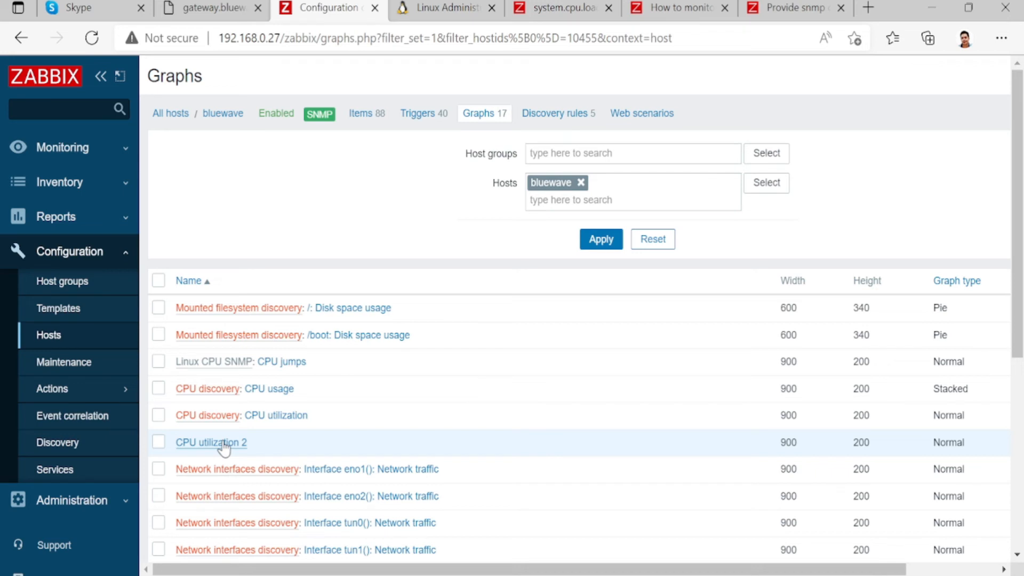
{"action": "left_click", "coordinate": [210, 442]}
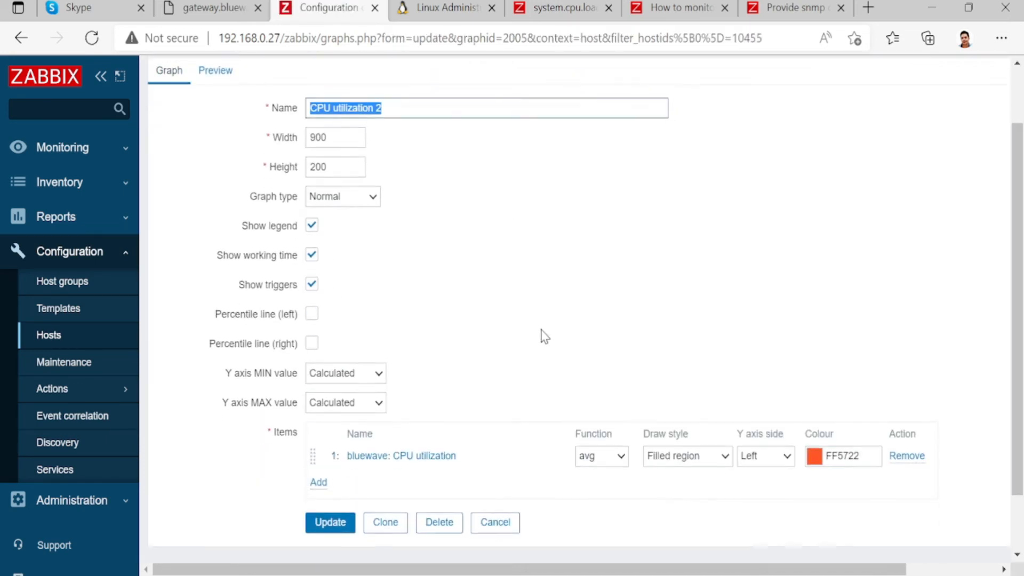
{"action": "scroll", "scroll_direction": "up", "scroll_amount": 3}
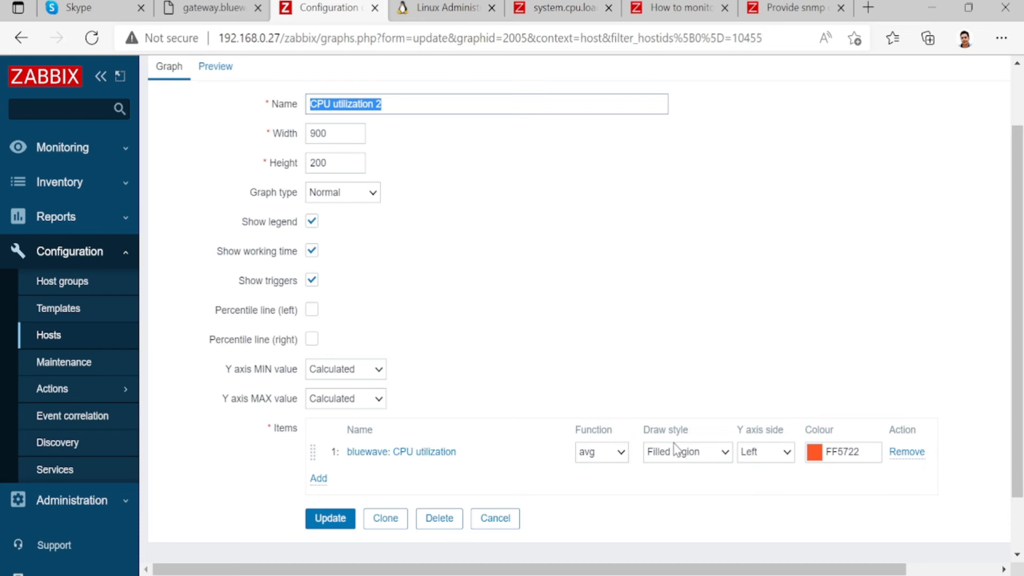
{"action": "left_click", "coordinate": [494, 518]}
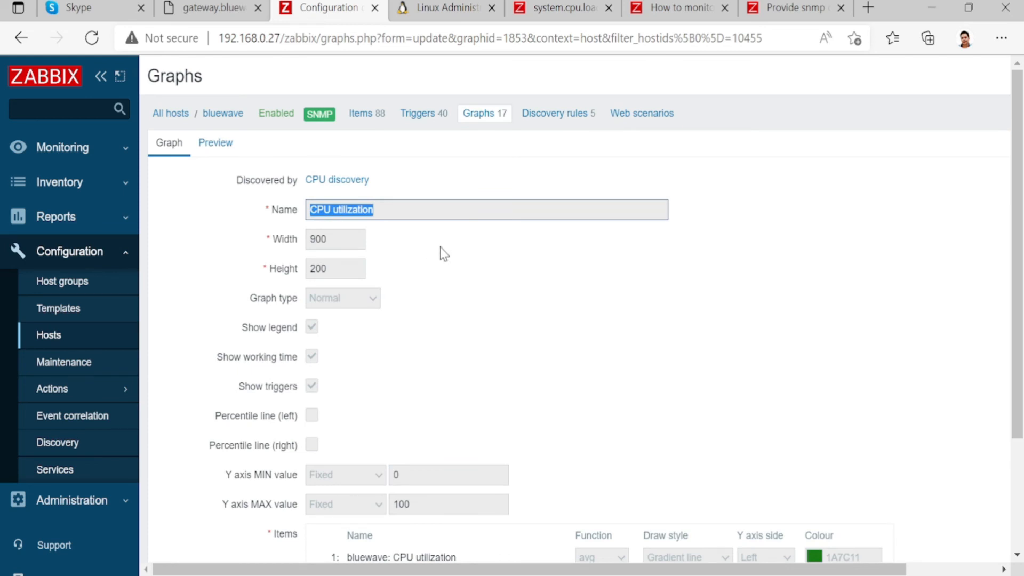
{"action": "mouse_move", "coordinate": [451, 282]}
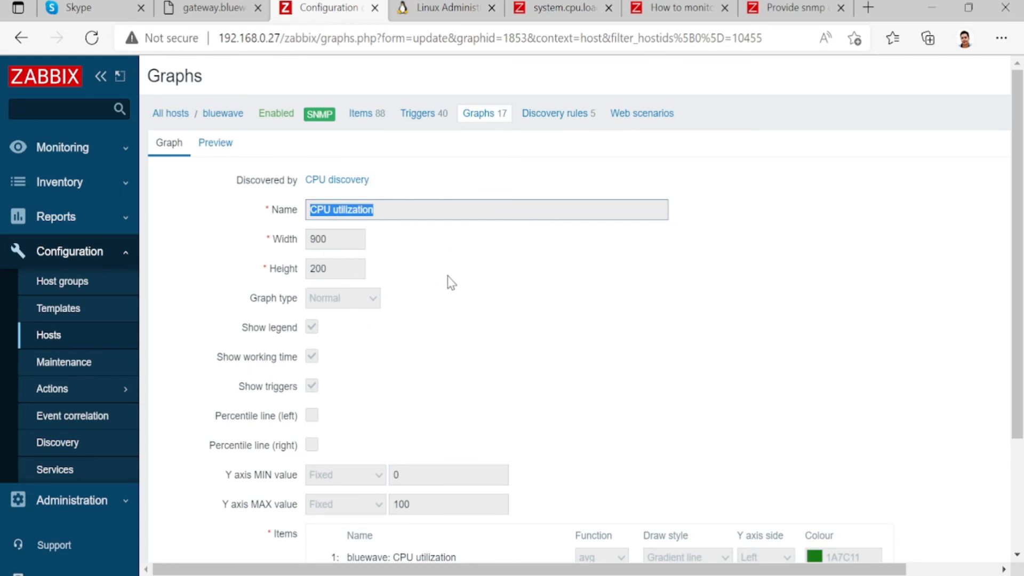
{"action": "mouse_move", "coordinate": [71, 147]}
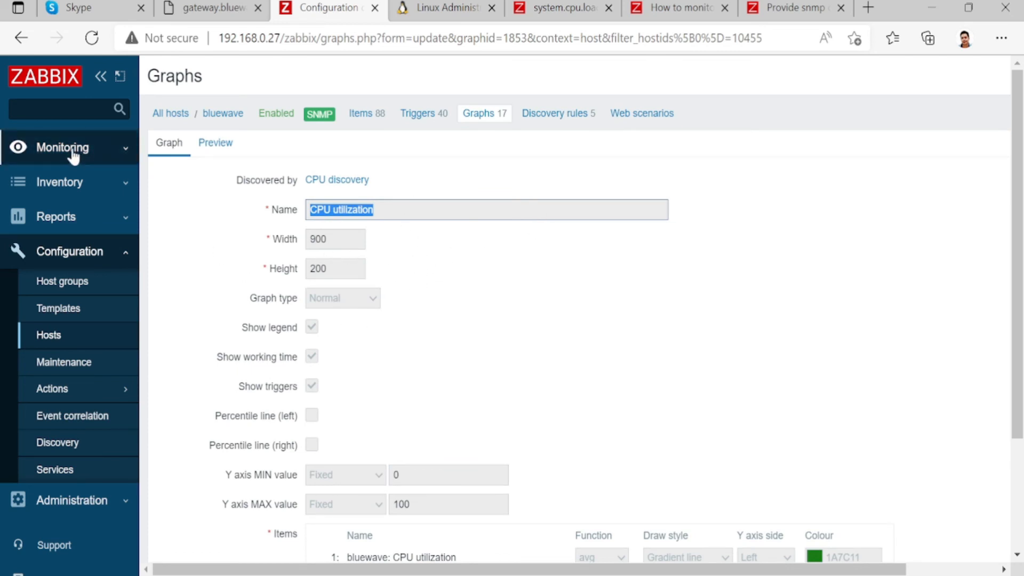
Show bluewave's monitoring graphs via Monitoring > Hosts and scroll to the CPU utilization graphs
{"action": "left_click", "coordinate": [62, 147]}
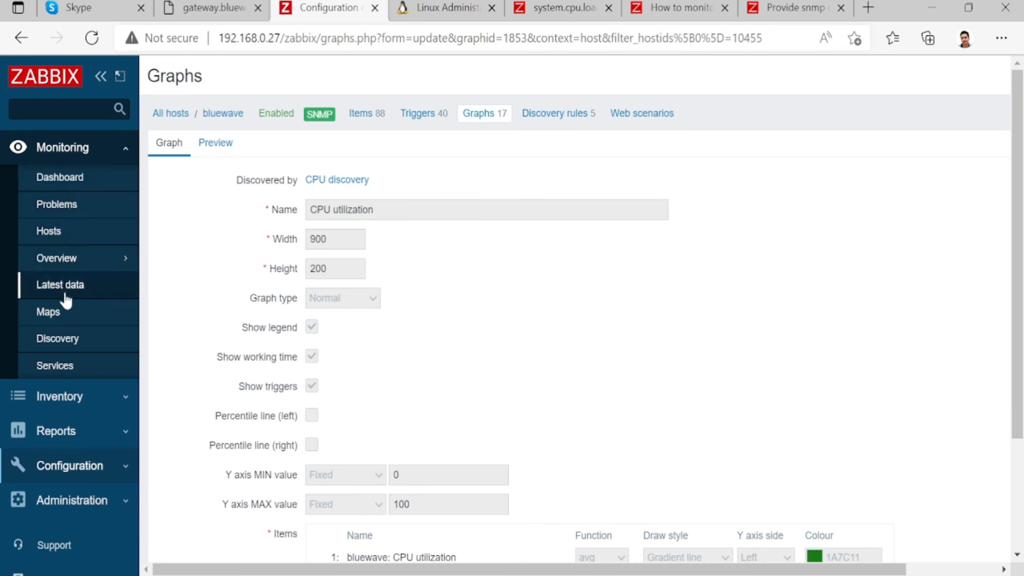
{"action": "left_click", "coordinate": [48, 230]}
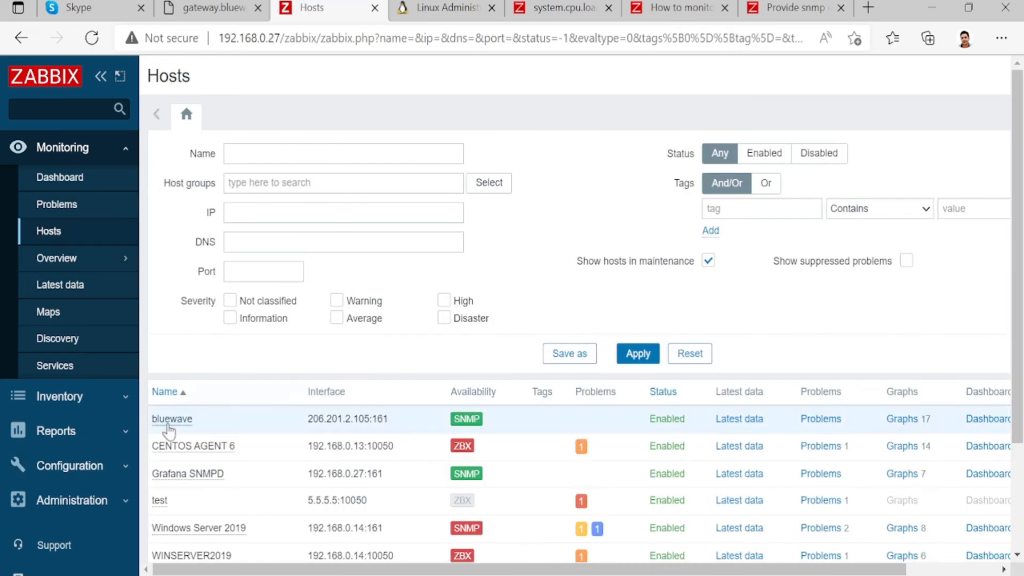
{"action": "mouse_move", "coordinate": [170, 433]}
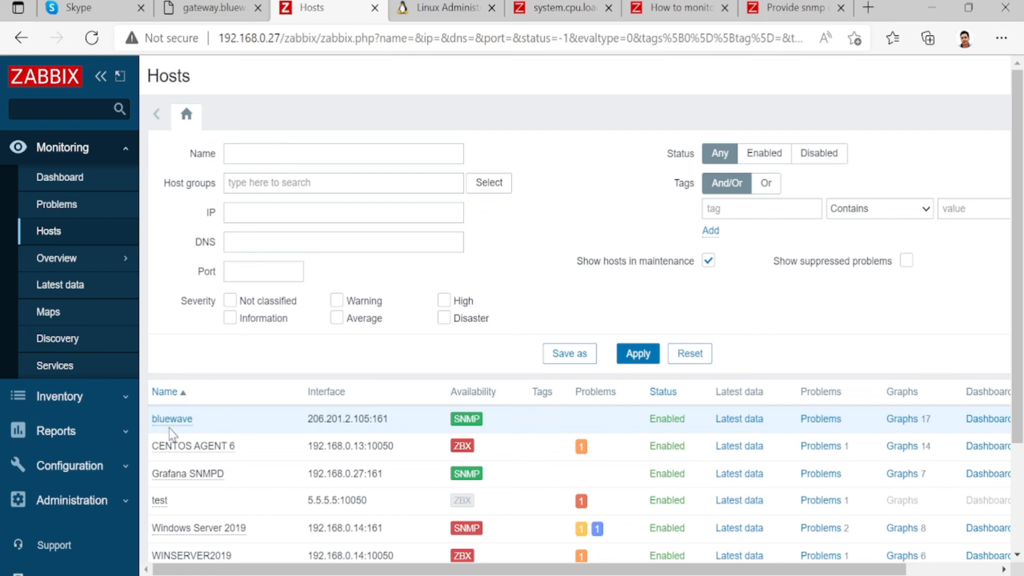
{"action": "left_click", "coordinate": [172, 418]}
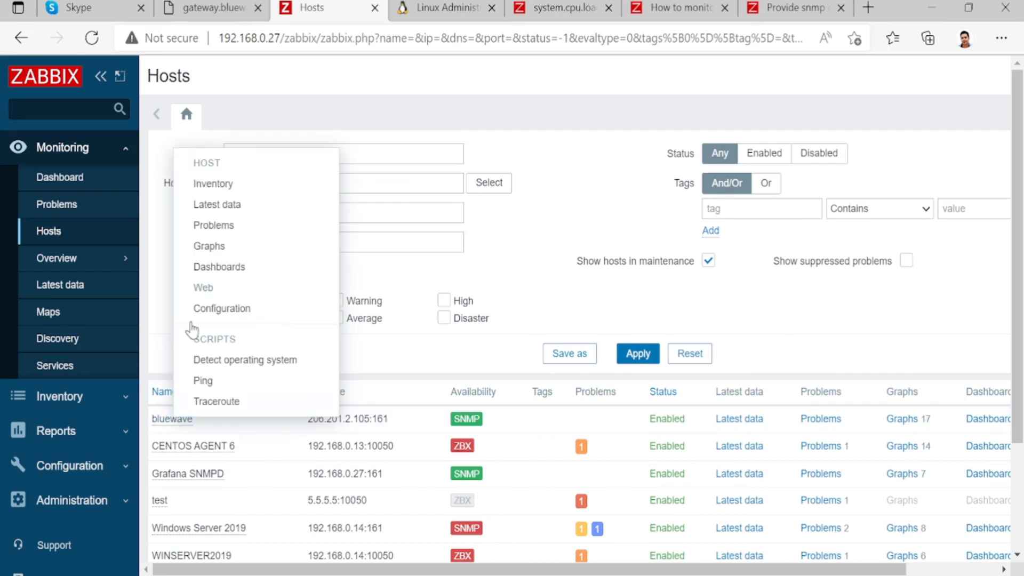
{"action": "mouse_move", "coordinate": [209, 247]}
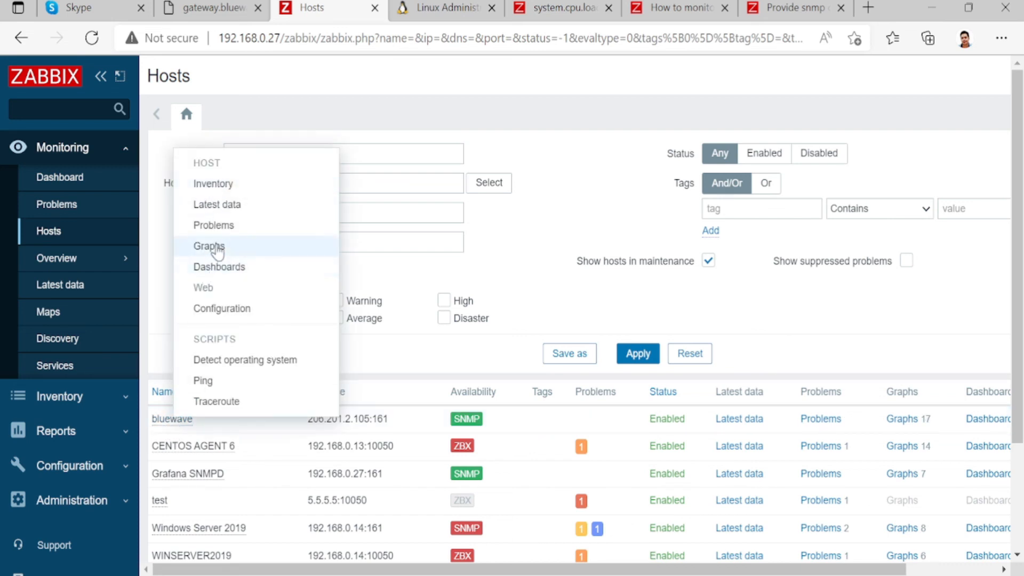
{"action": "left_click", "coordinate": [209, 247]}
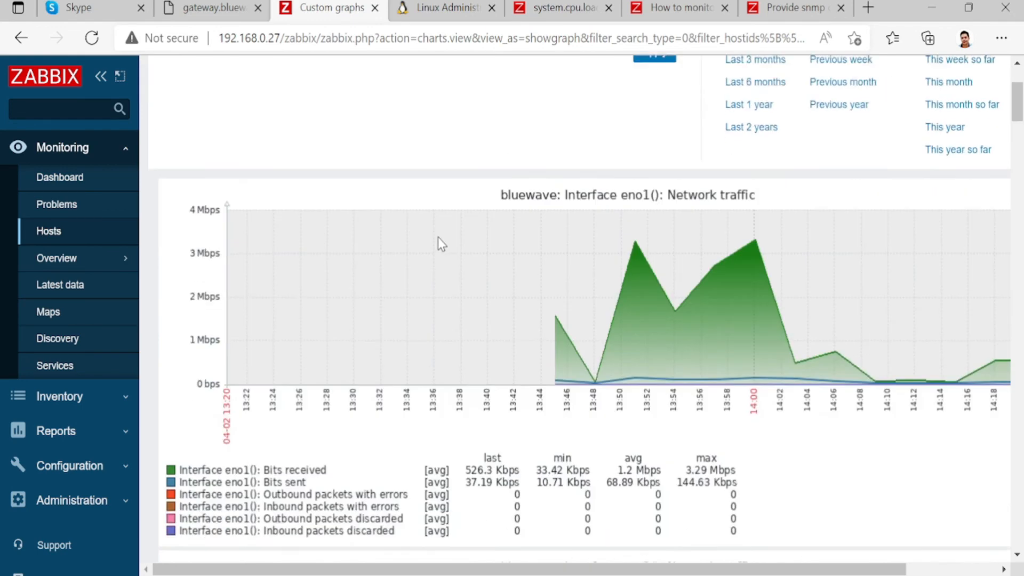
{"action": "scroll", "scroll_direction": "down", "scroll_amount": 3}
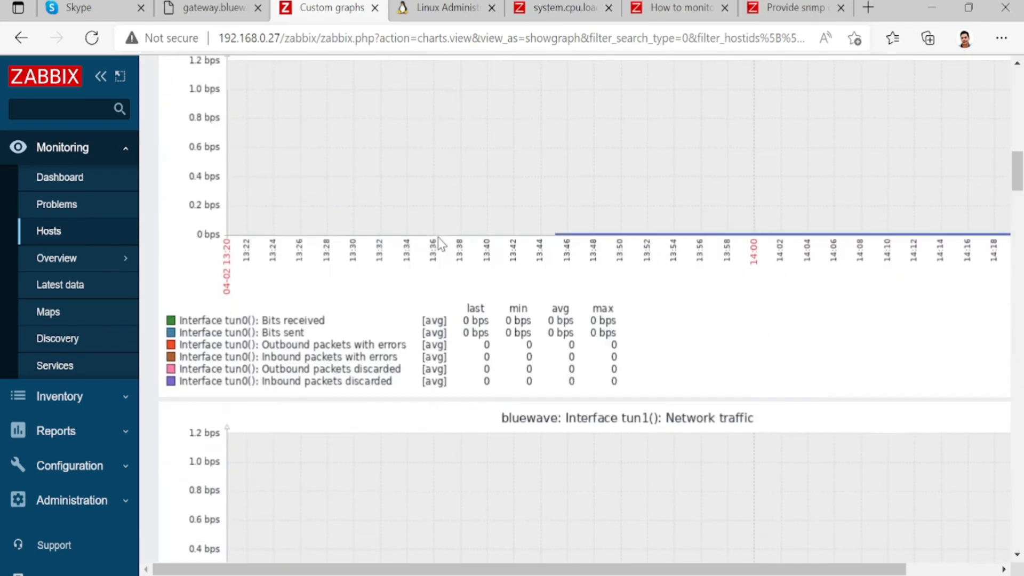
{"action": "scroll", "scroll_direction": "down", "scroll_amount": 3}
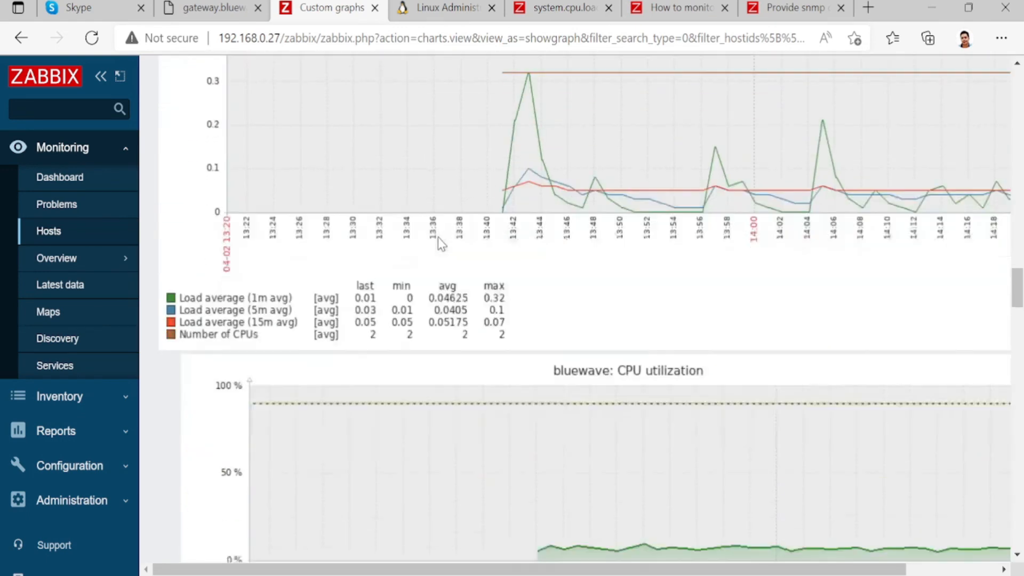
{"action": "scroll", "scroll_direction": "down", "scroll_amount": 3}
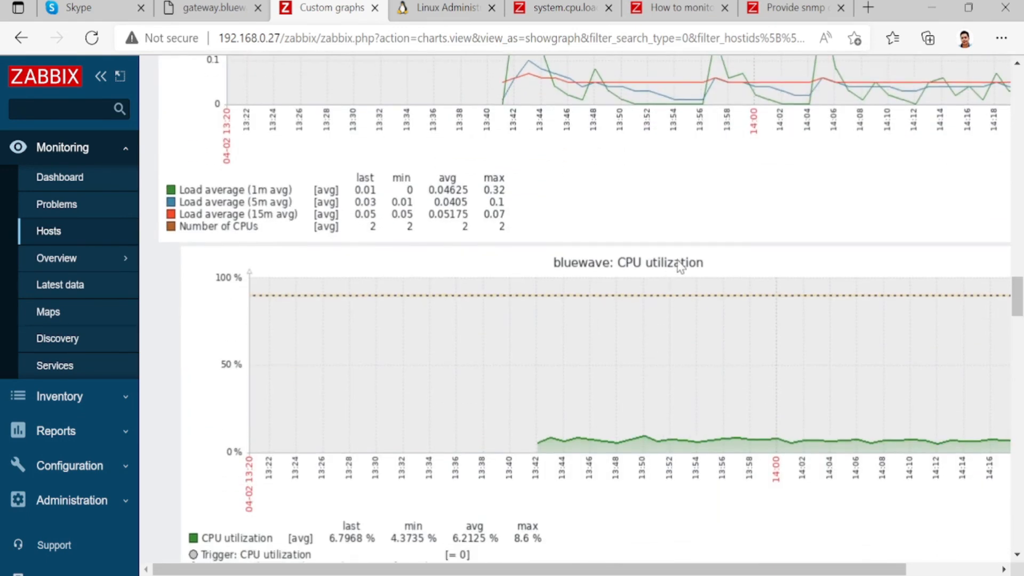
{"action": "scroll", "scroll_direction": "down", "scroll_amount": 3}
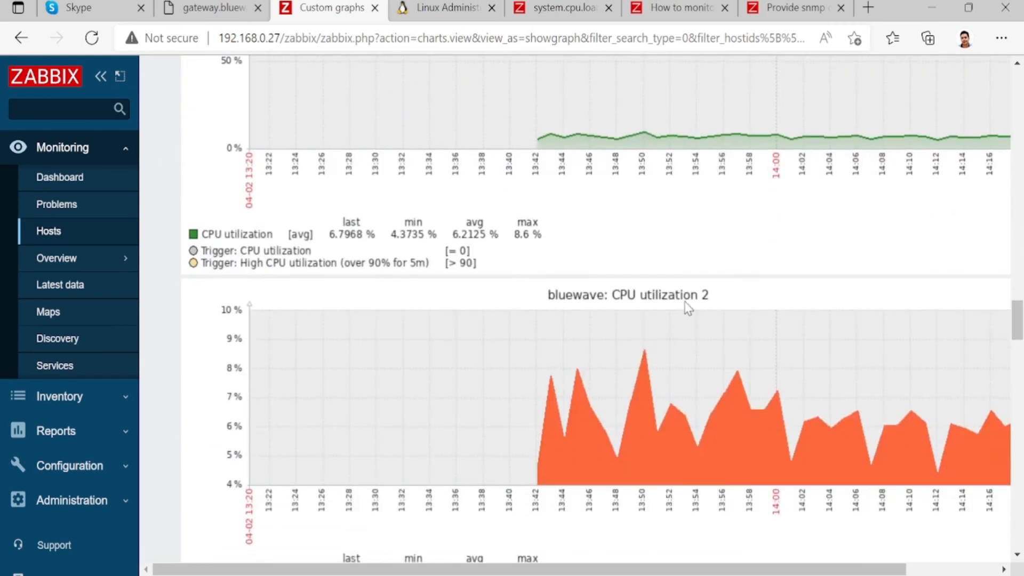
{"action": "mouse_move", "coordinate": [648, 307]}
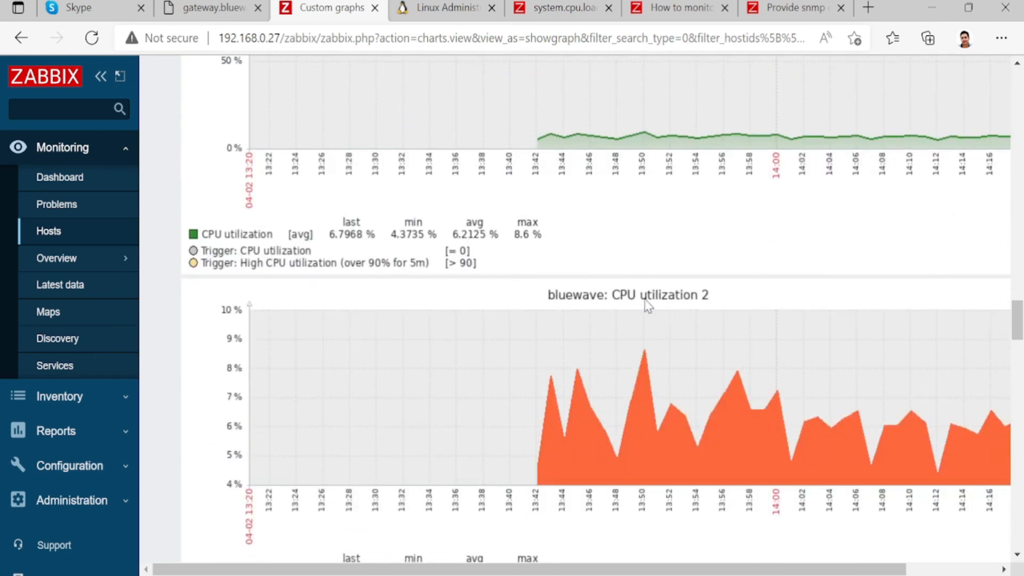
{"action": "mouse_move", "coordinate": [692, 329]}
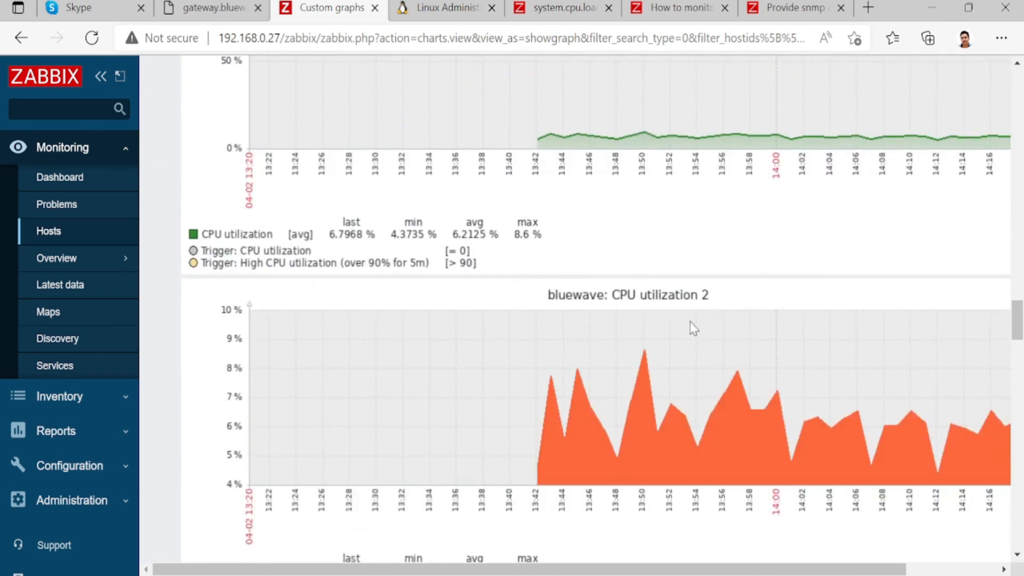